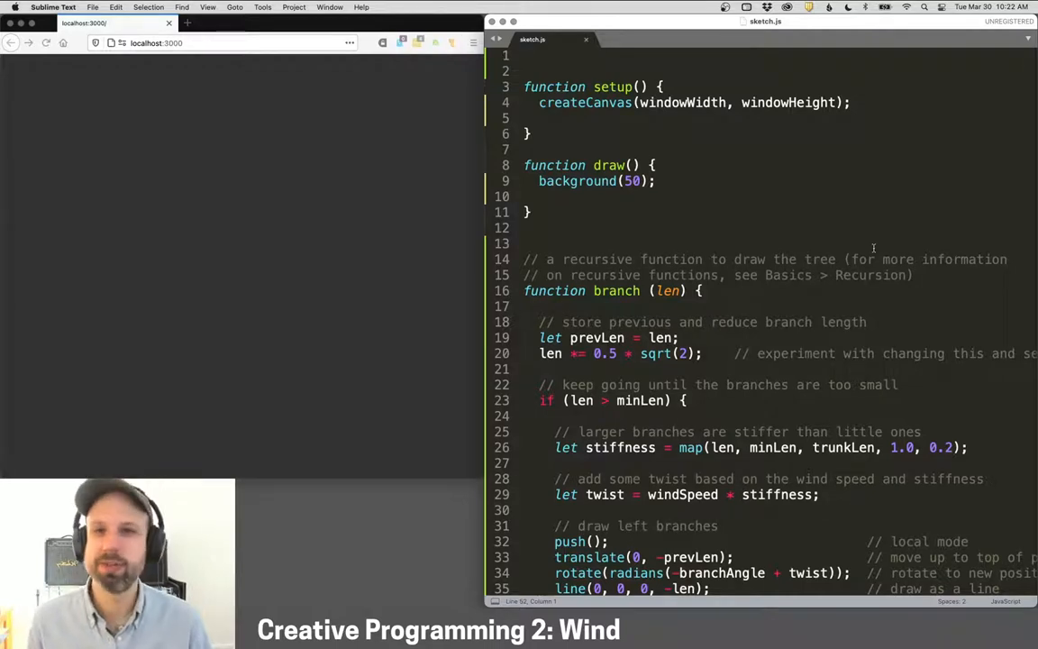
mouse_move(938, 220)
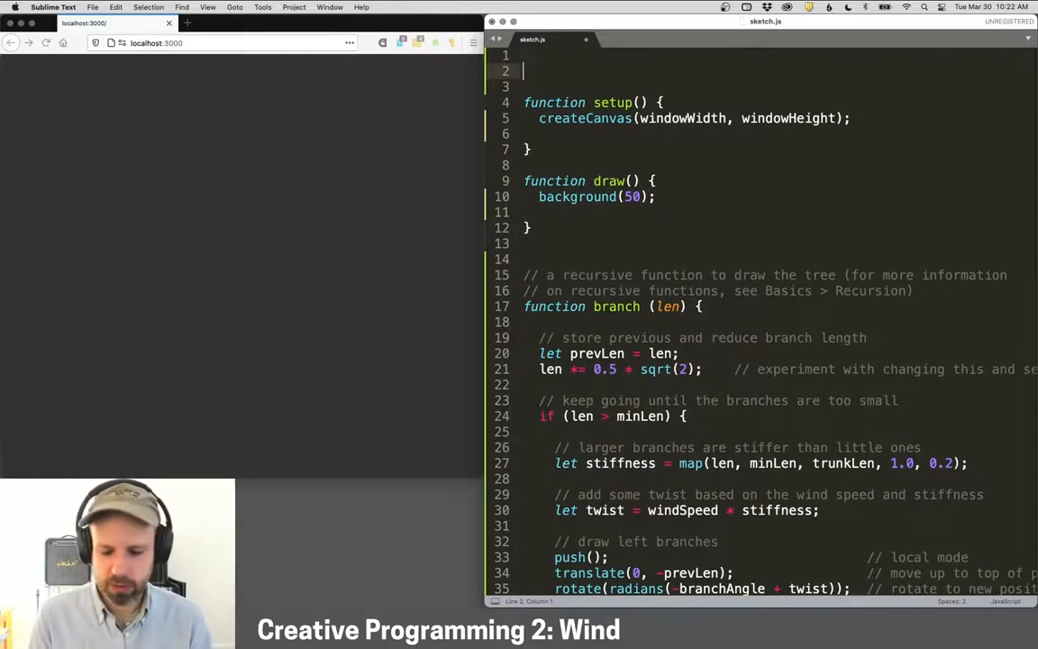
Step: Declare a global trunkLen = 300; at the top of sketch.js
type("let trunkLen")
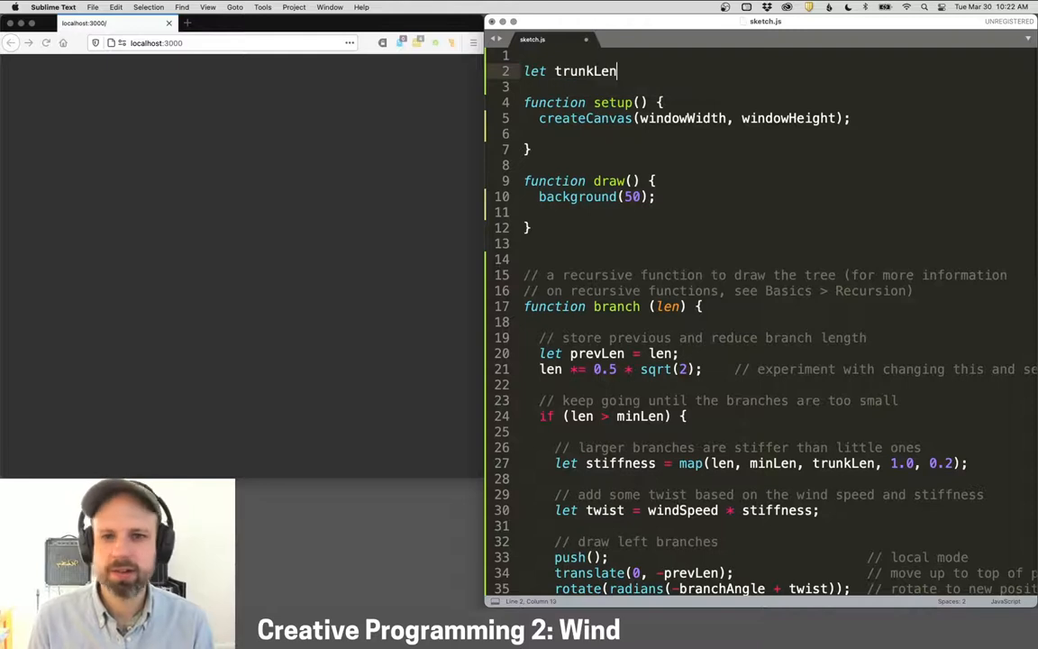
type("= 300")
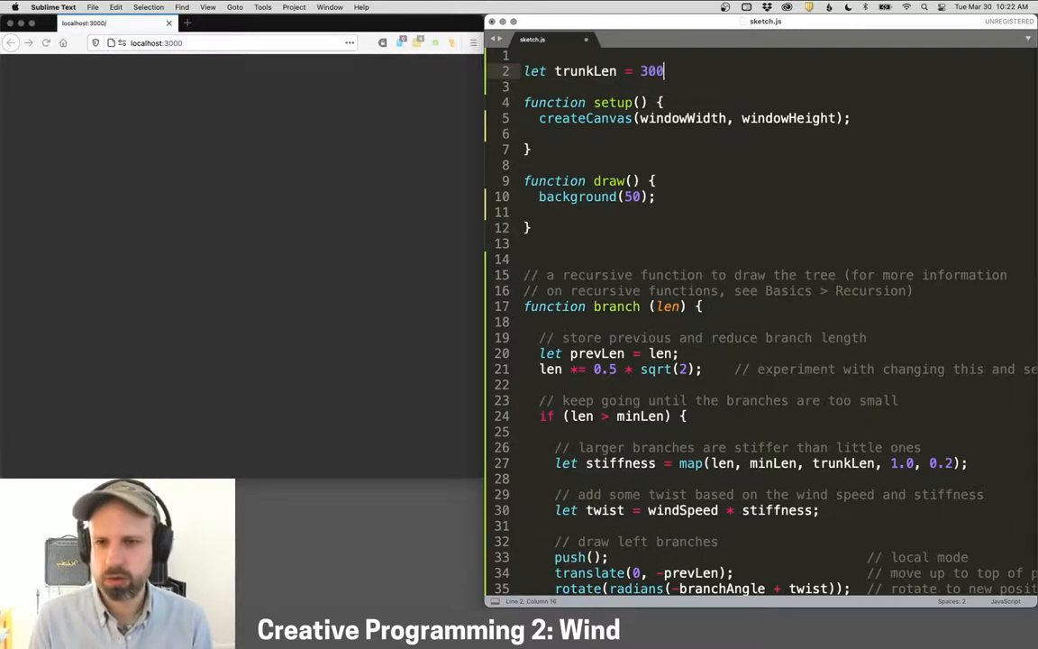
type(";")
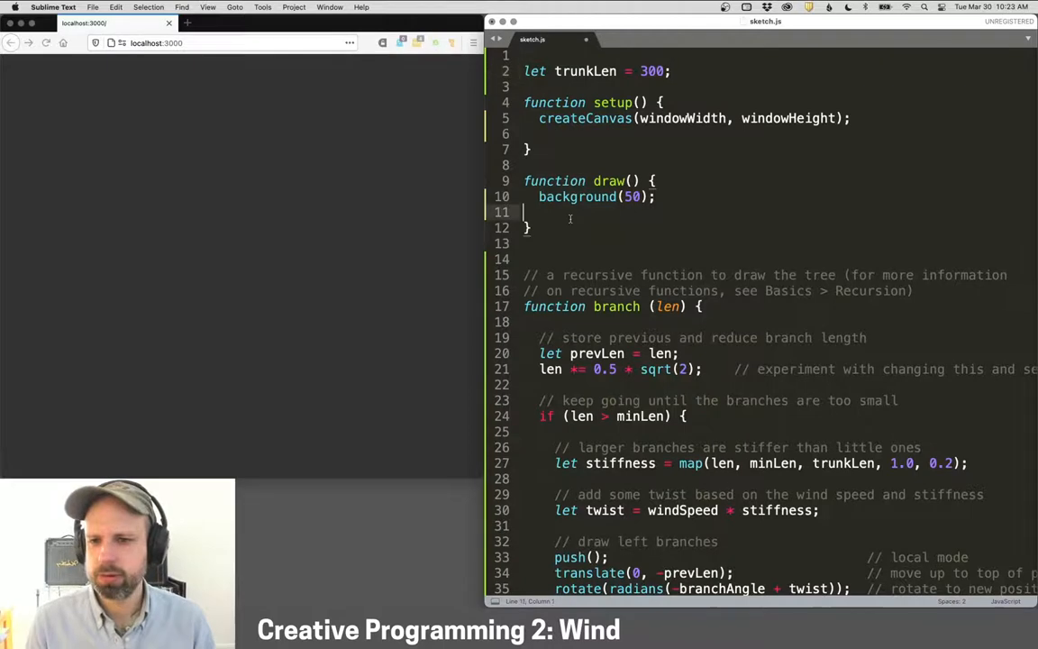
Step: In draw(), push, translate to (width/2, height), set stroke(10) and strokeWeight(5)
type("push();")
type("pop();")
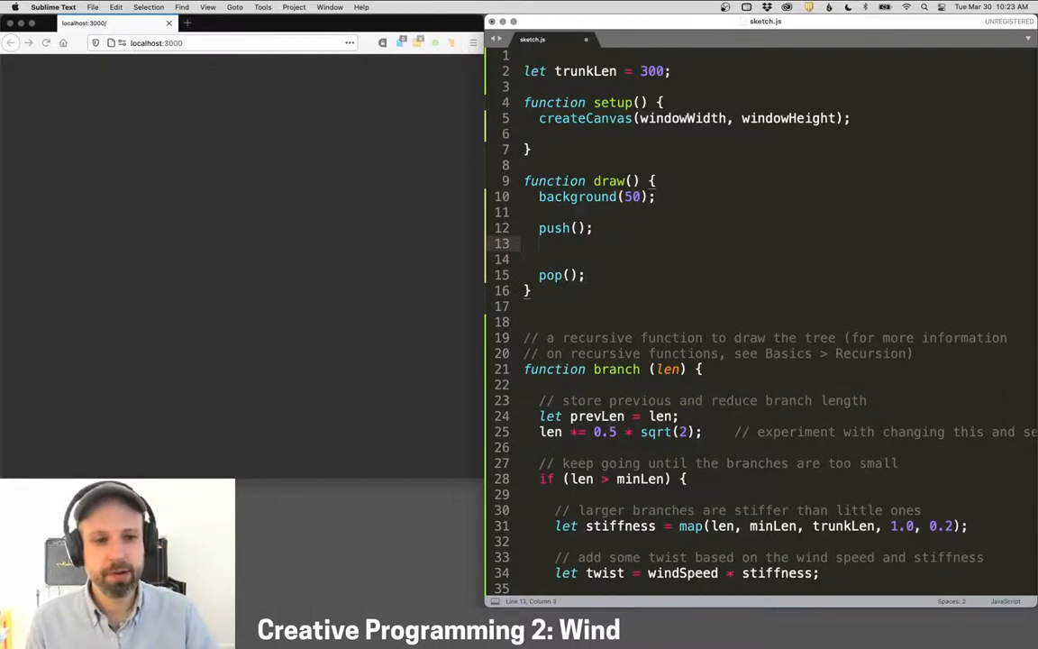
type("translate")
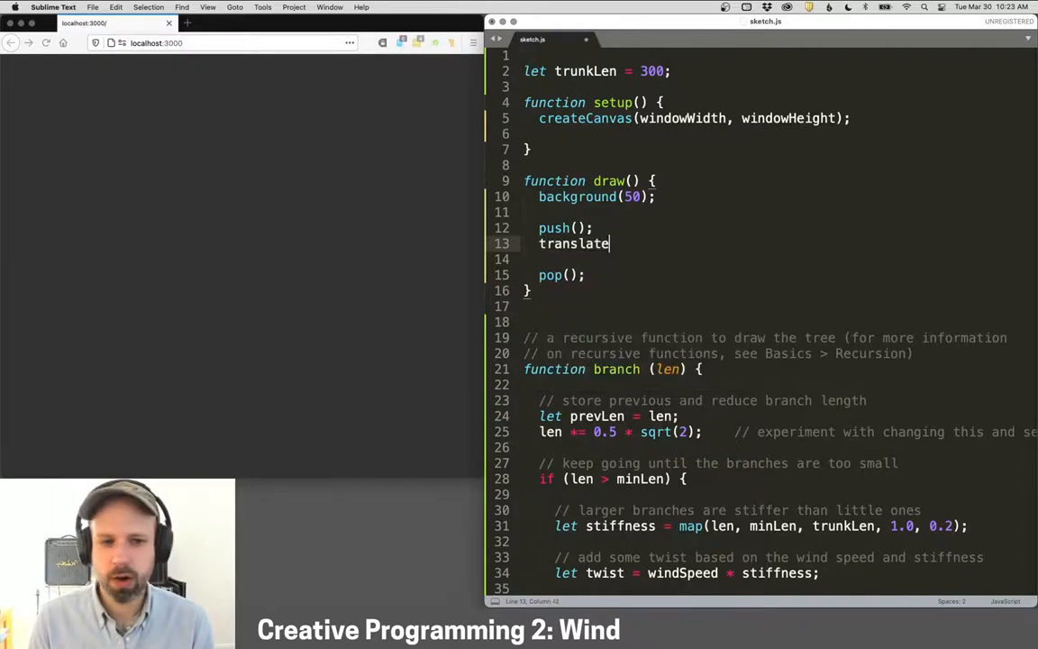
type("(width/2, )")
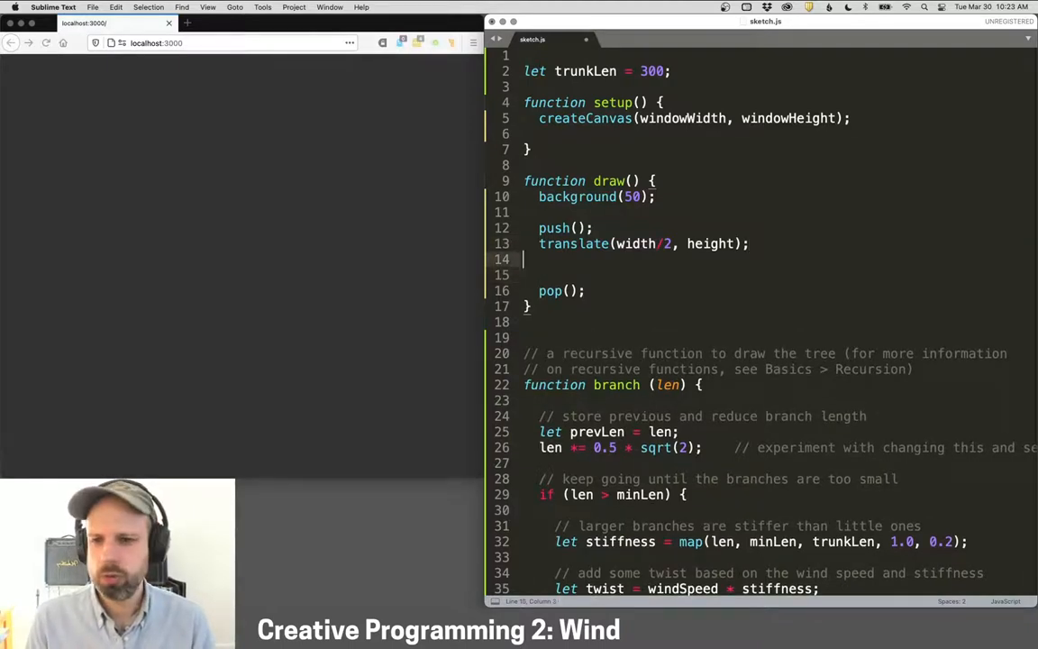
type("stroke(10);")
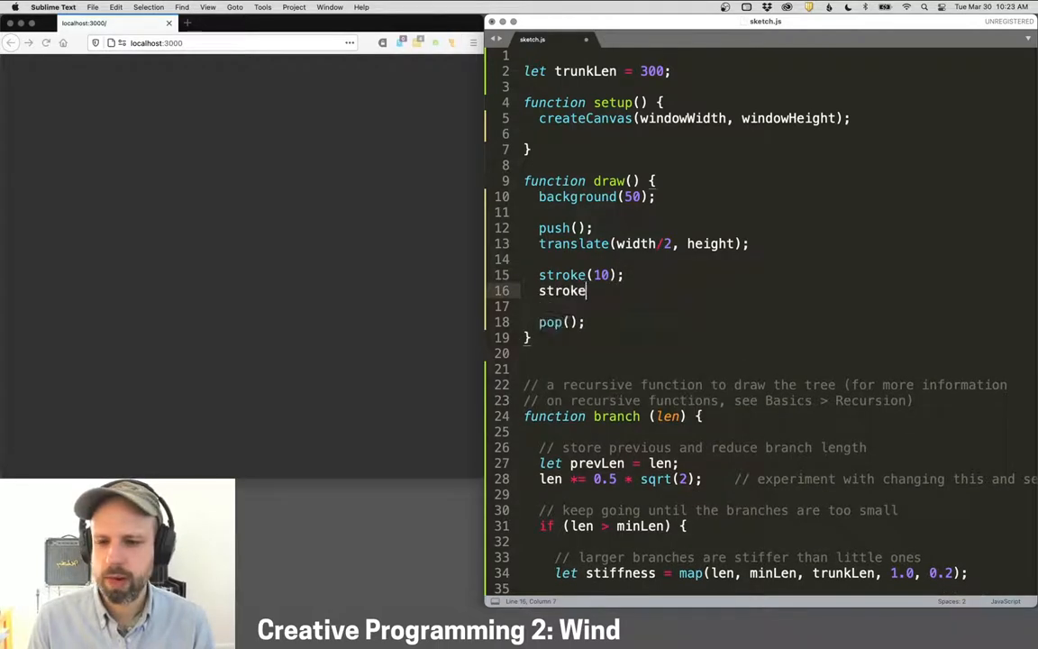
type("Weight(5);")
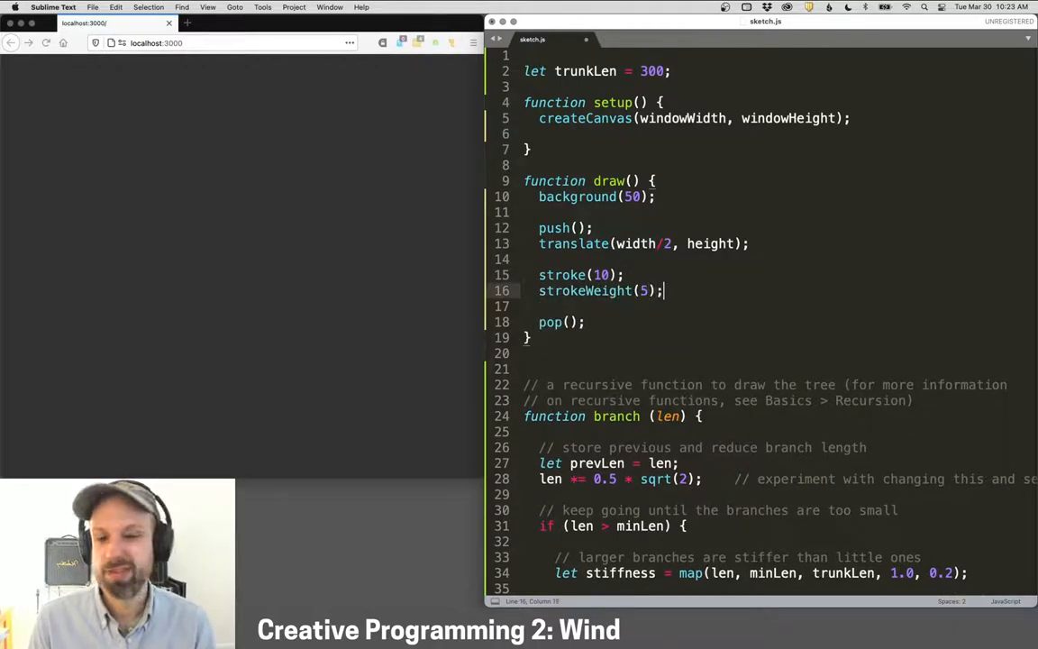
Step: Draw the trunk with line(0, 0, 0, -trunkLen)
type("line()")
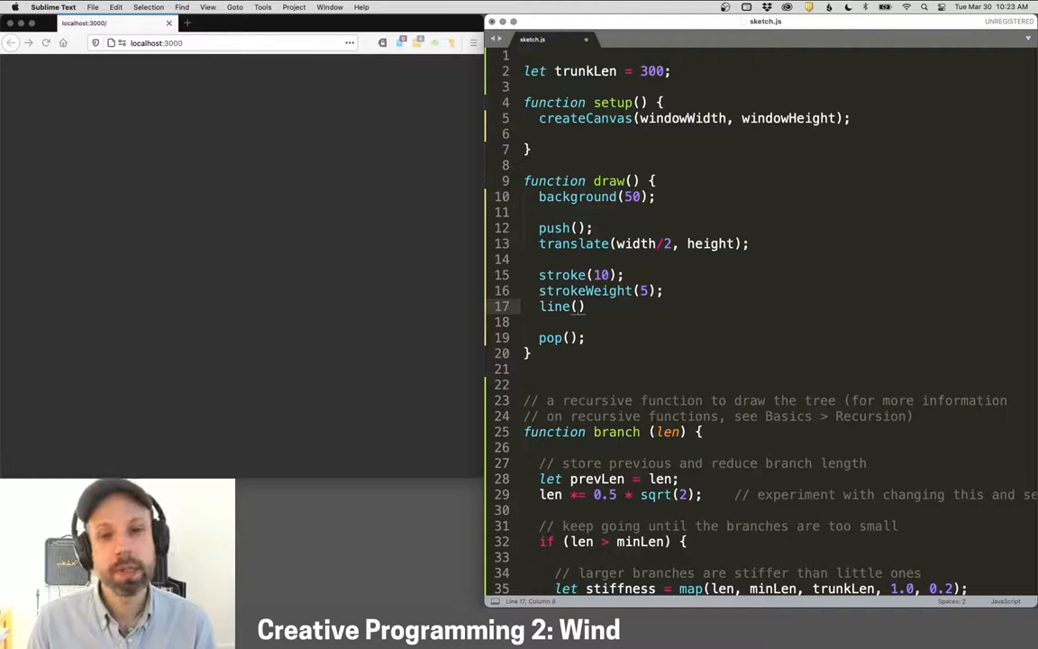
type("0,0,")
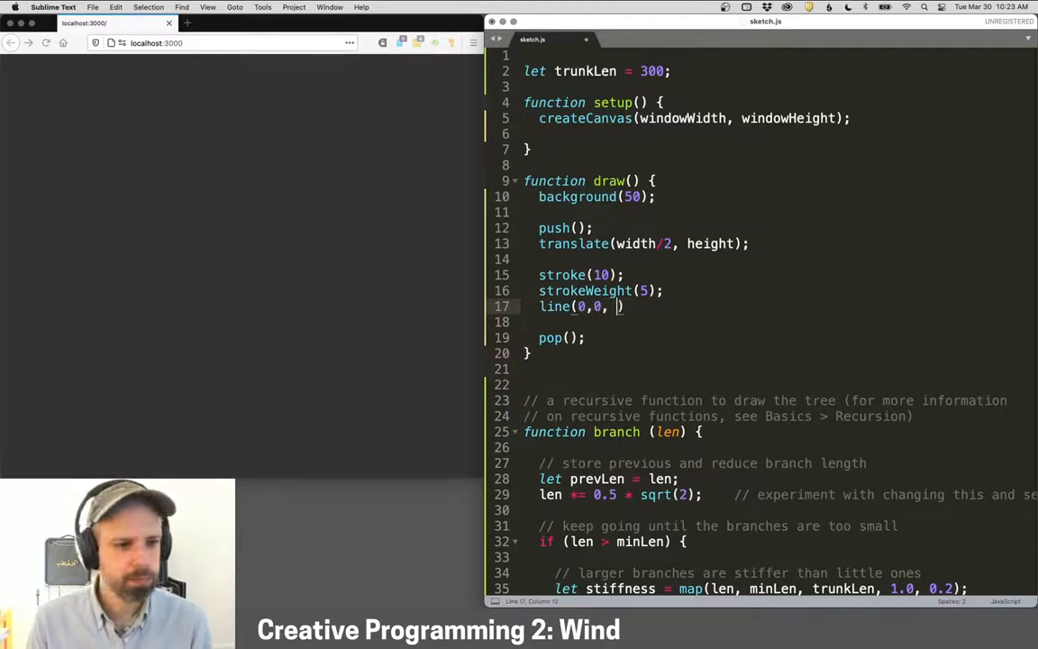
type("0")
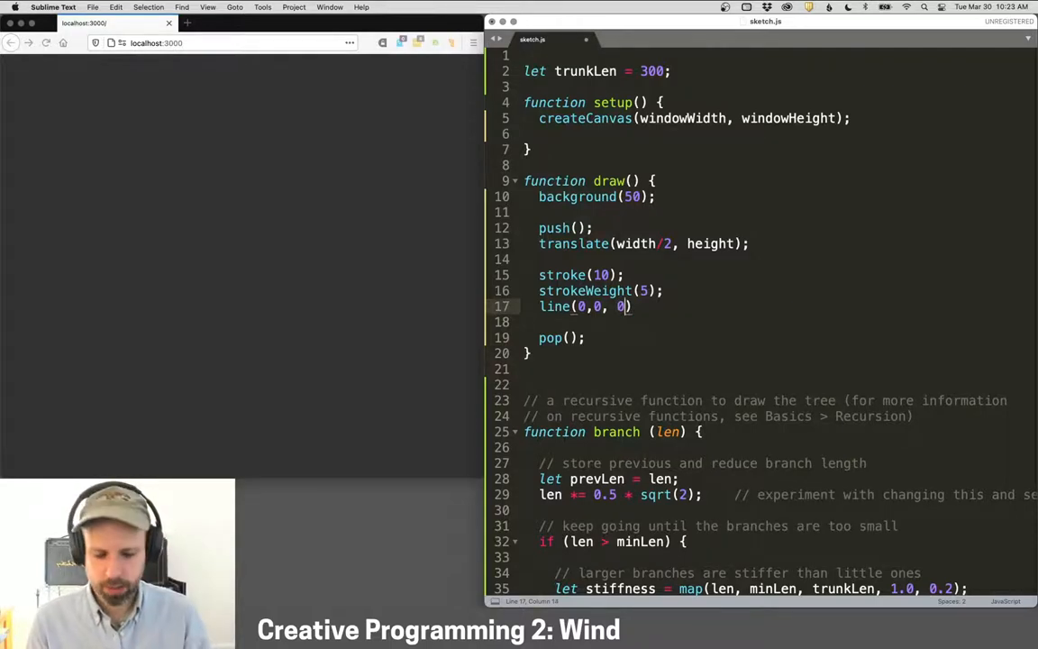
type("-trunk")
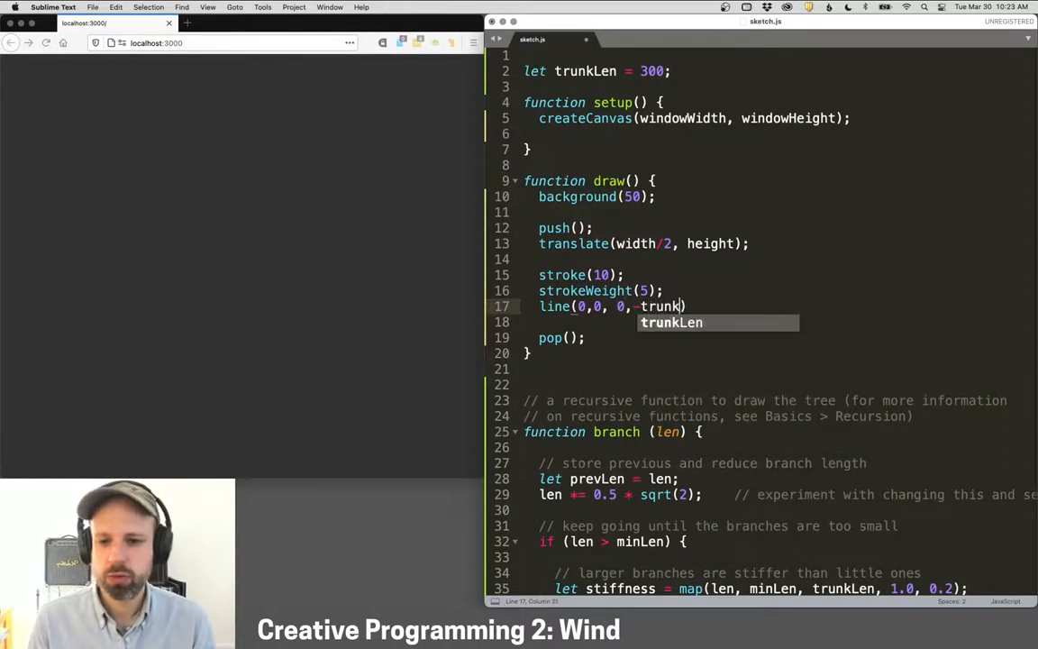
key("Tab")
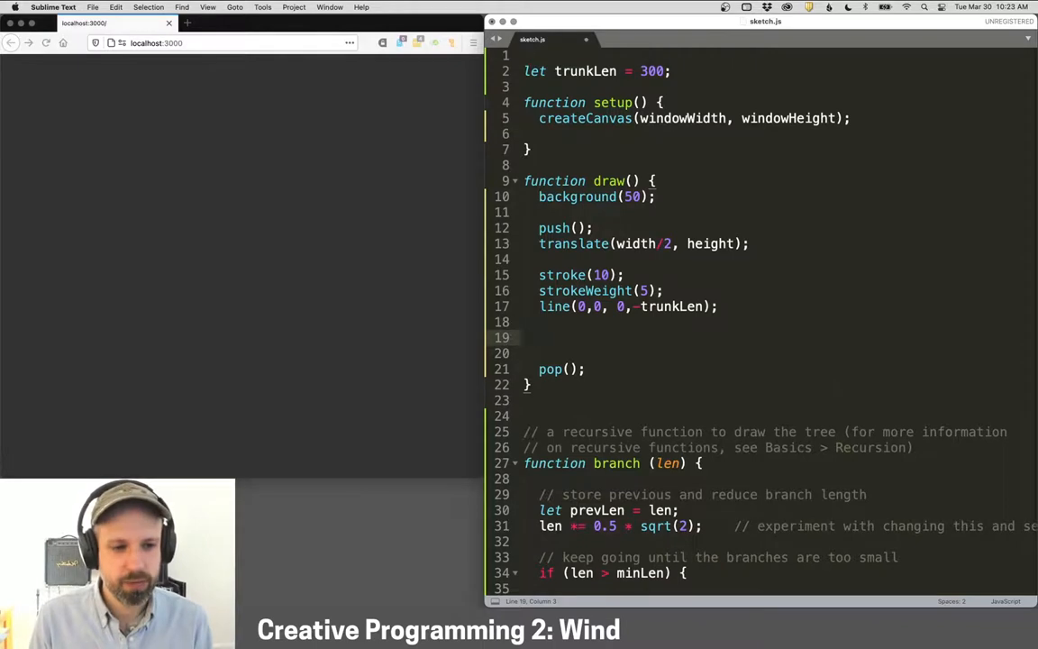
Step: Add fill(255, 100), noStroke() and circle(0, -trunkLen, trunkLen) atop the trunk
type("fill(255, 100)")
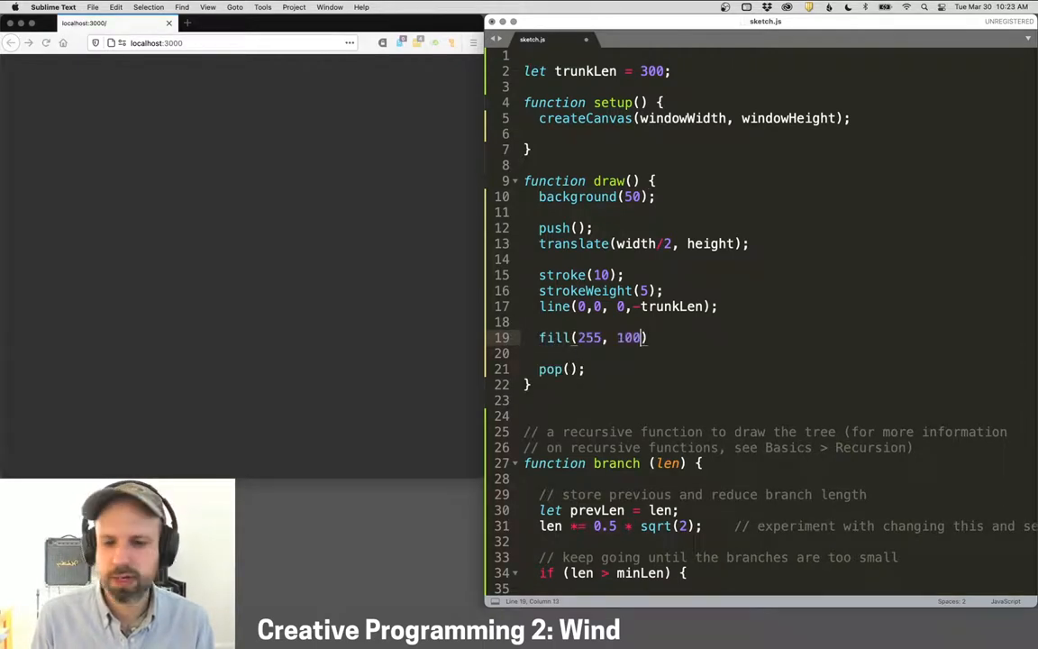
type("nostroke();")
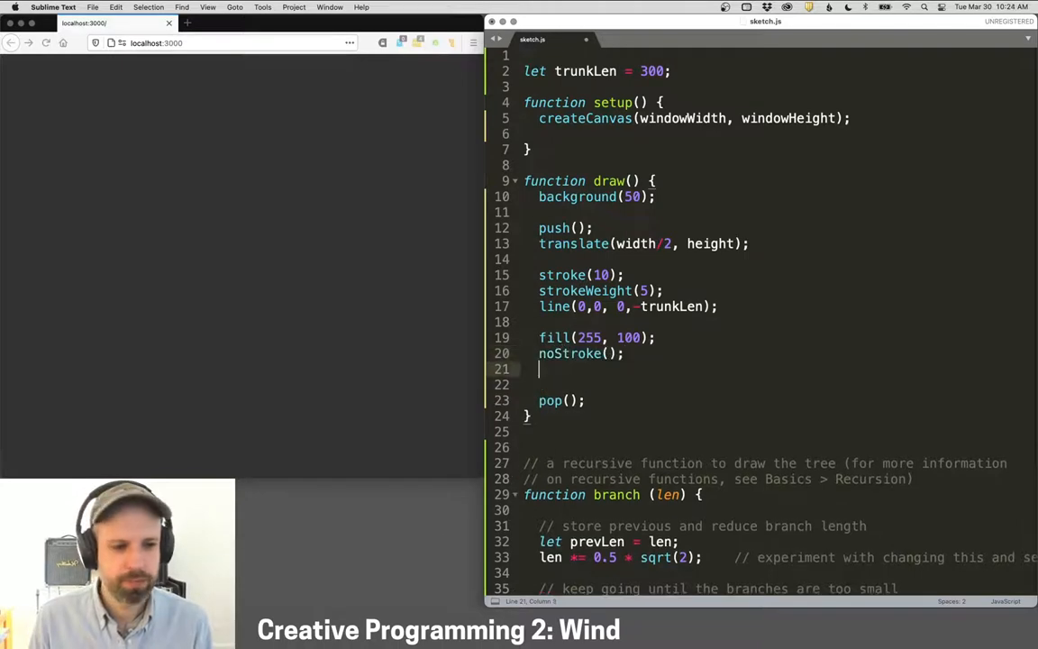
type("circl")
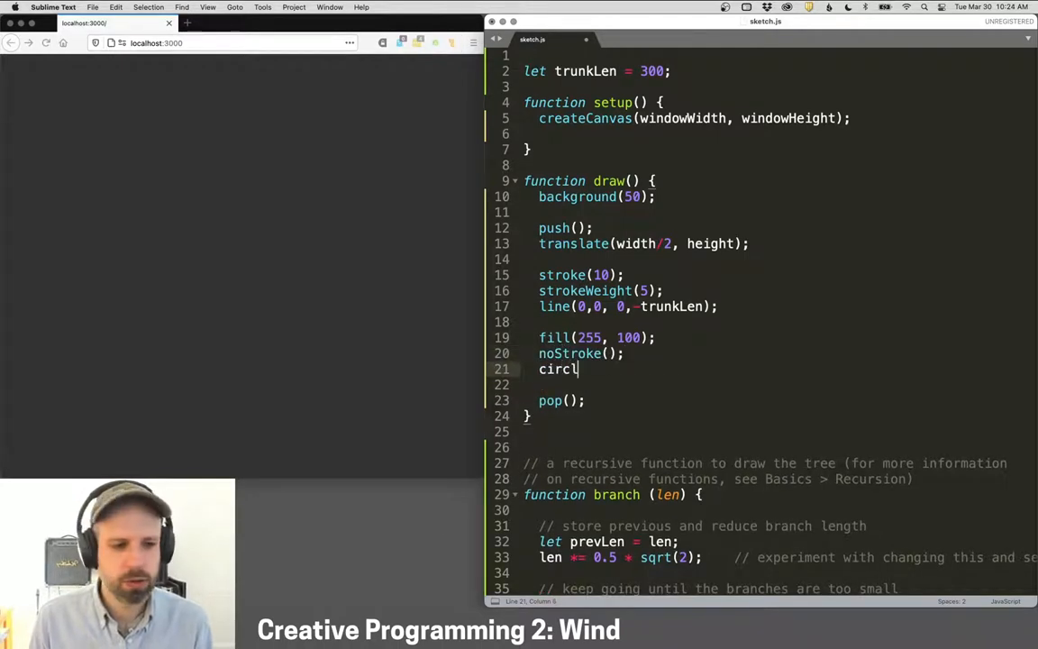
type("e(0,")
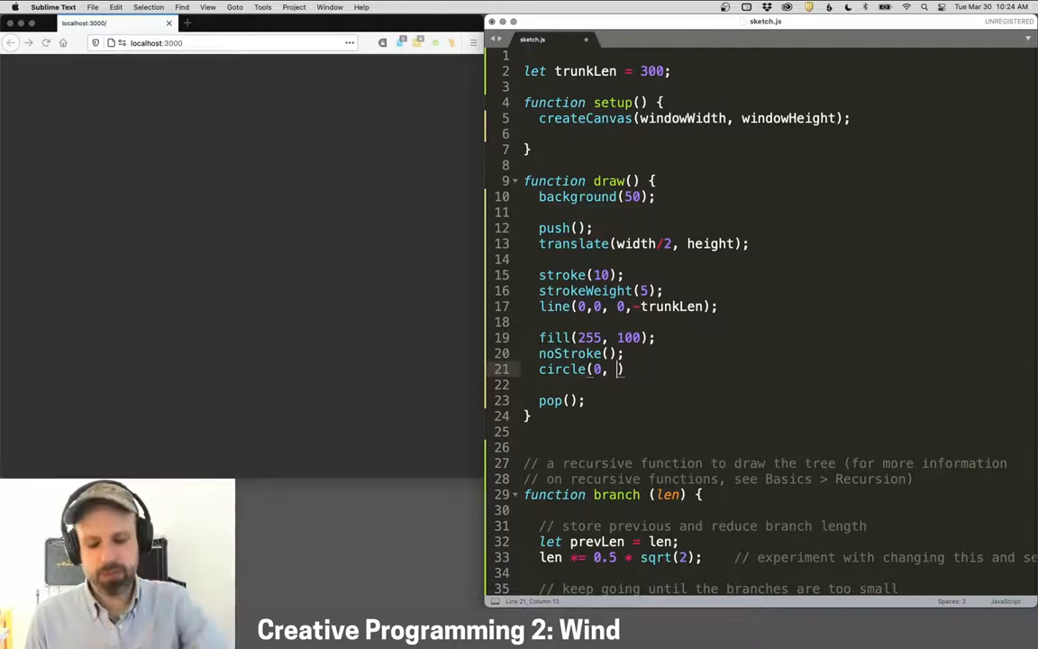
type("-trunkLen")
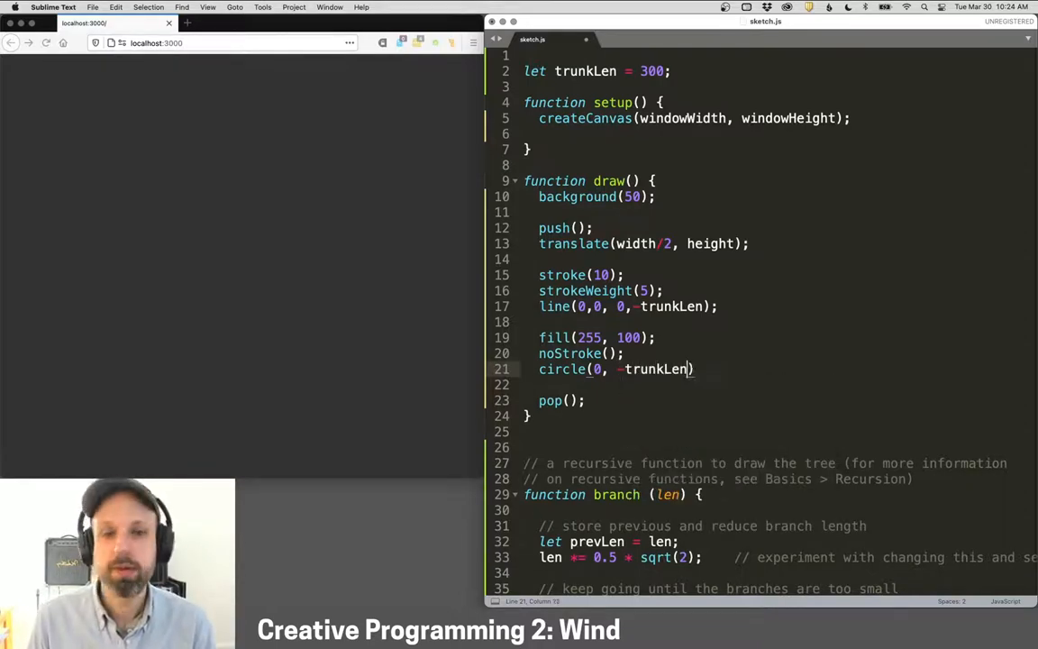
type(", trunkLen")
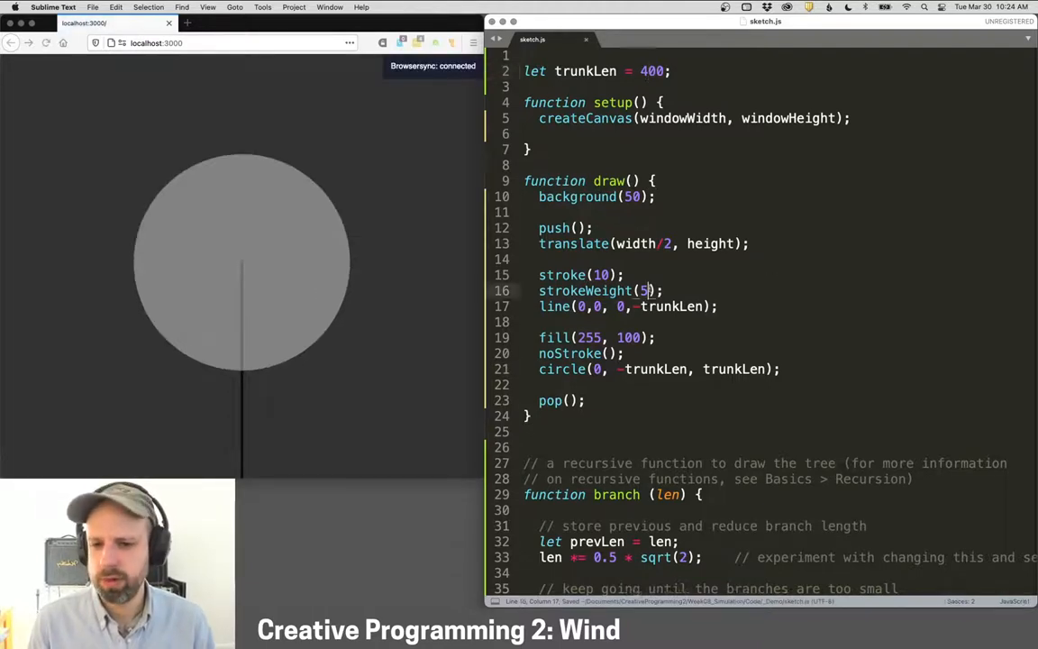
Step: Raise the trunk's strokeWeight to 15
type("1")
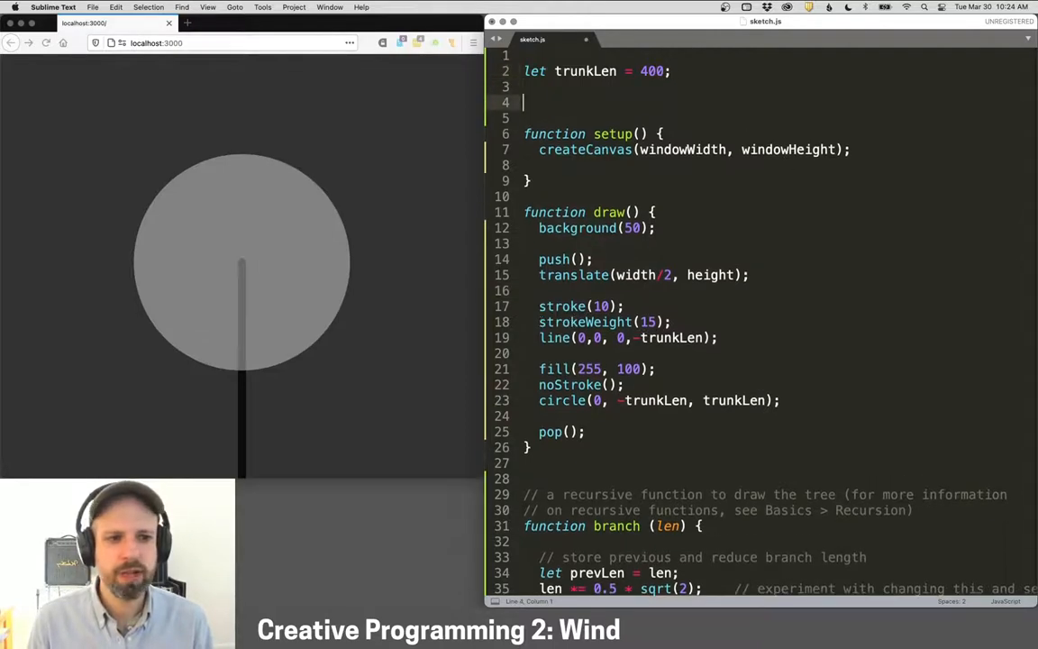
Step: Declare a global windSpeed = 0; under trunkLen
type("wind")
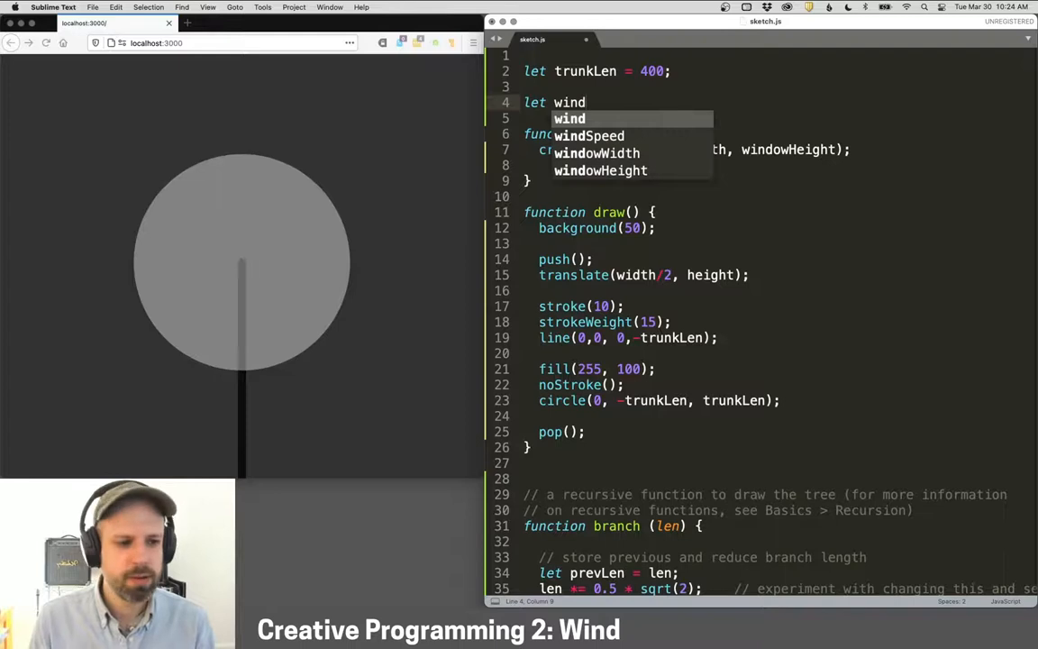
type("Speed")
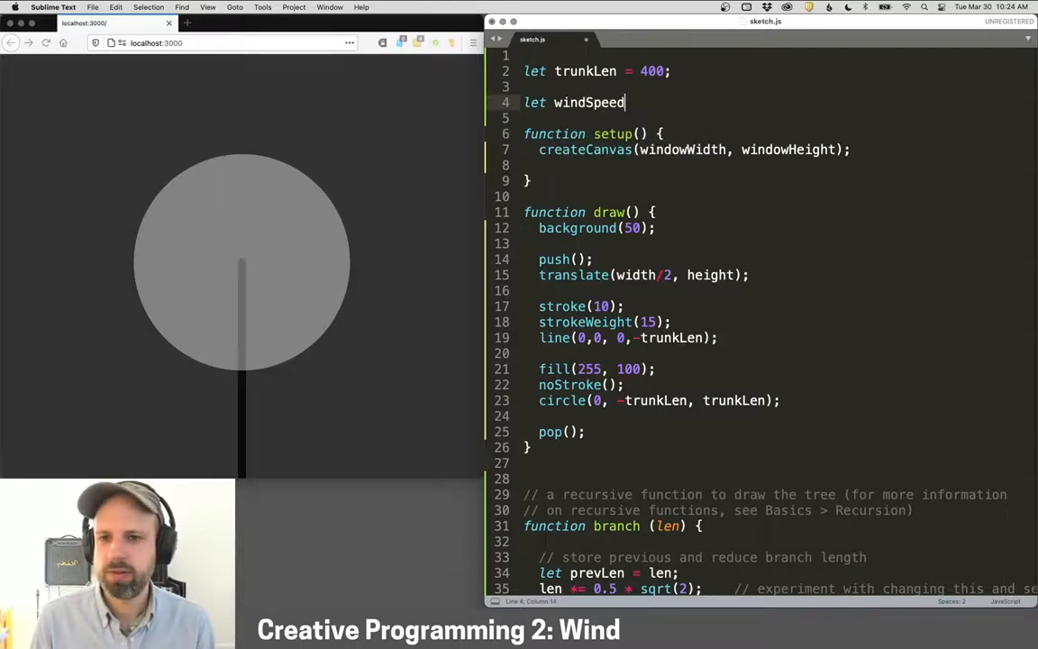
type("= 0;")
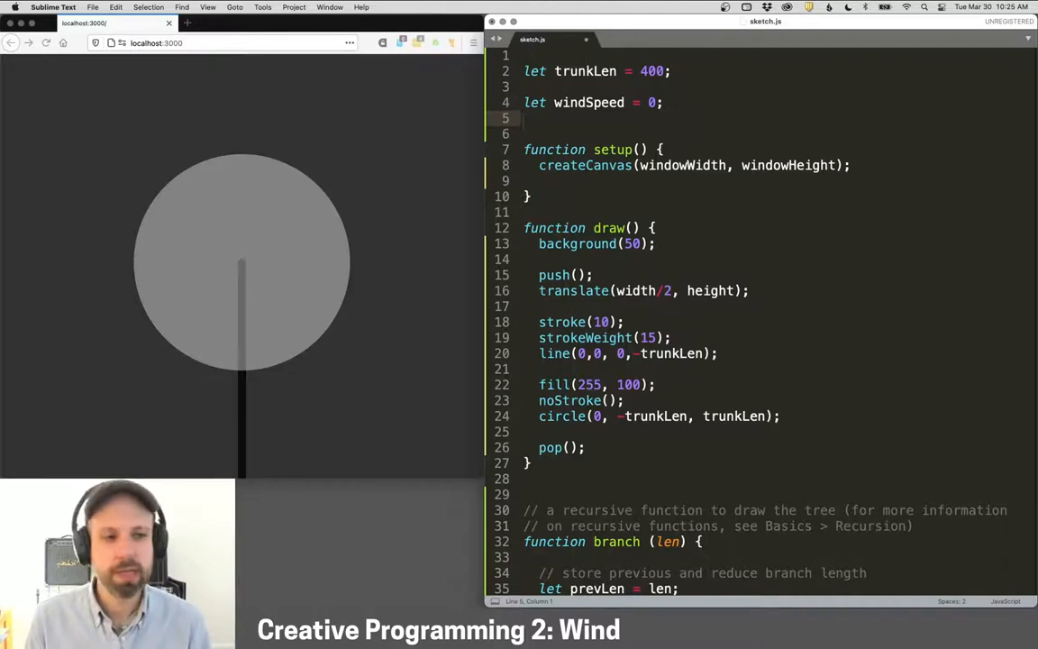
Step: Declare globals noisePos = 0; and windInc = 0.01; below windSpeed
type("let noise")
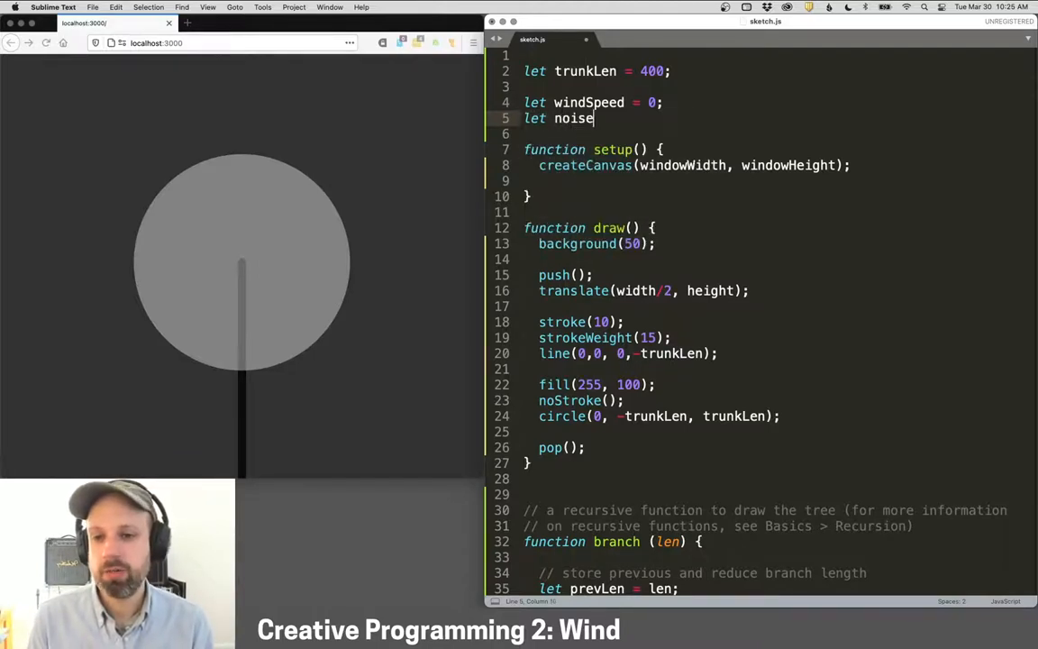
type("Pos = 0;")
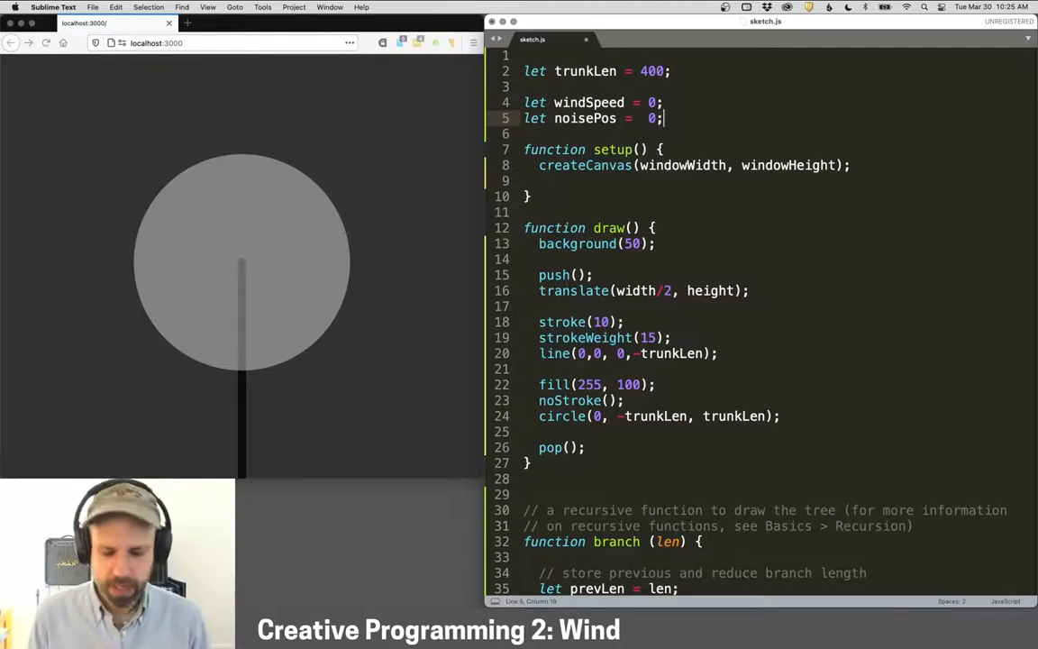
type("wind")
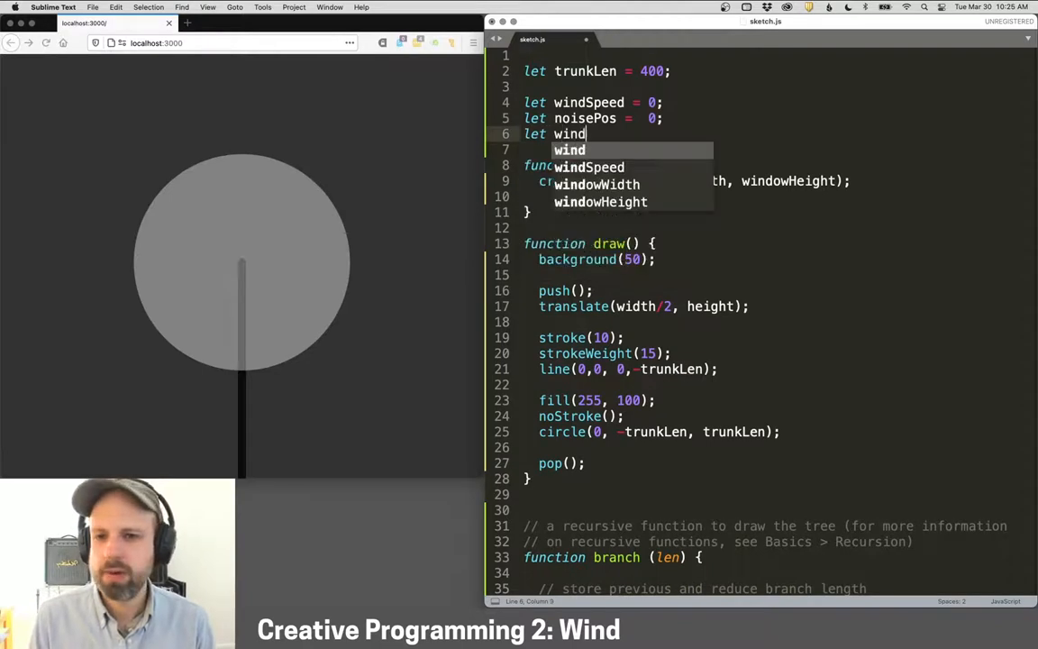
type("Inc = 0.")
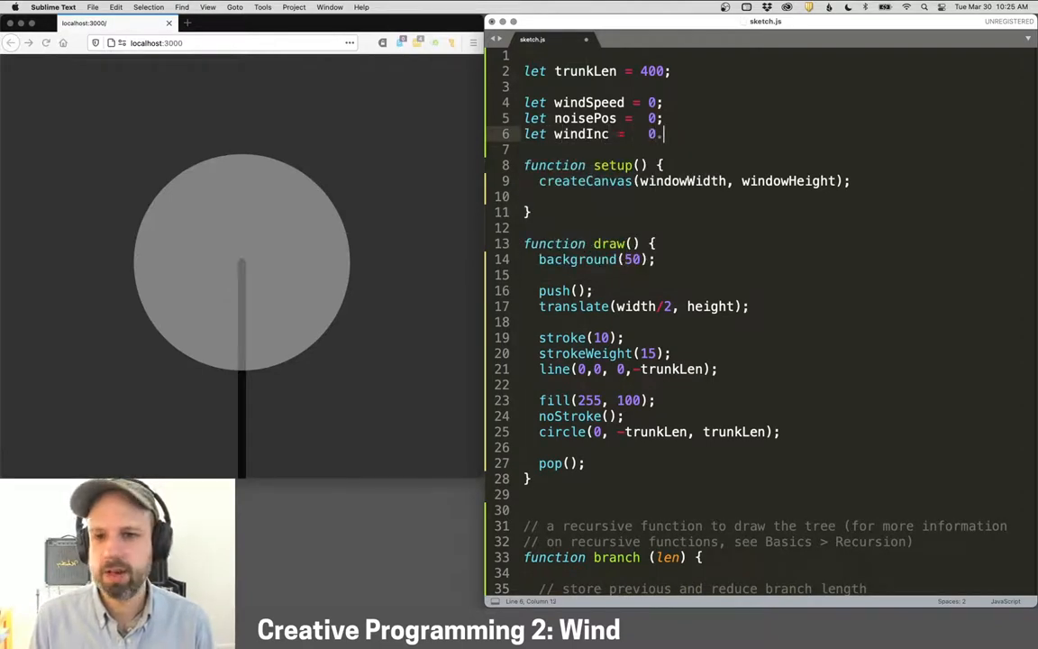
type("01;")
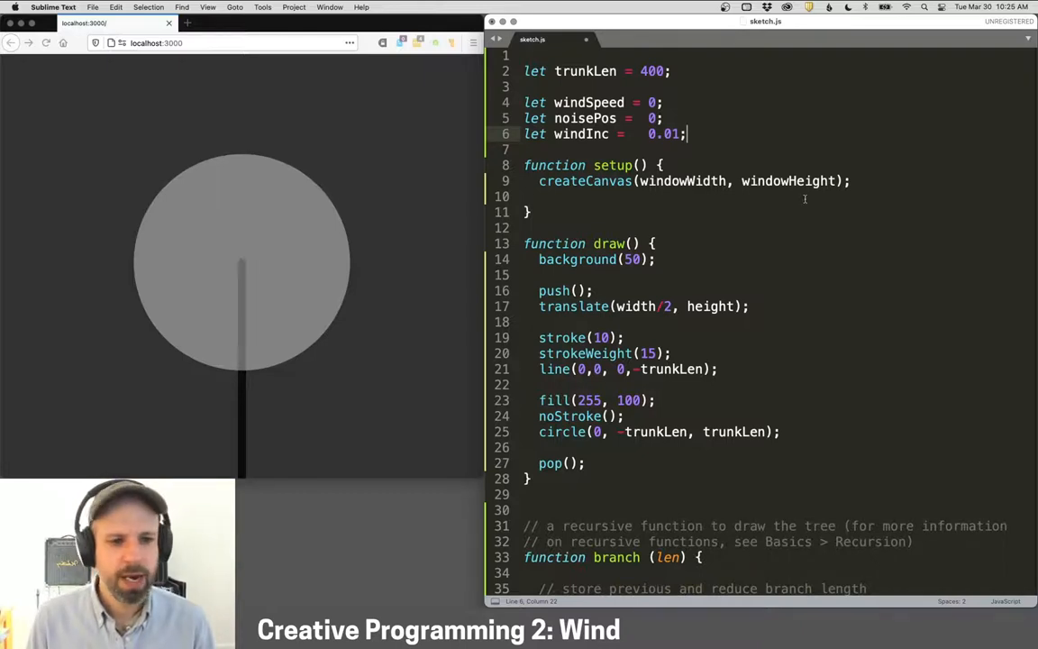
Step: Add rotate(radians(windSpeed)) after translate in draw() and save
scroll("down", 3)
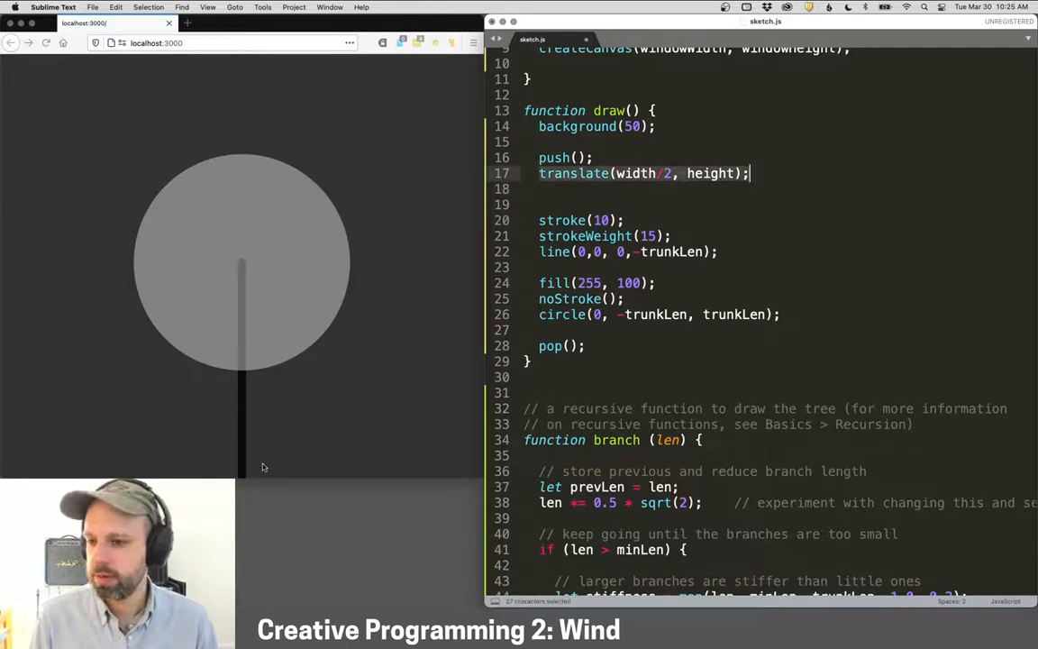
type("rotate(")
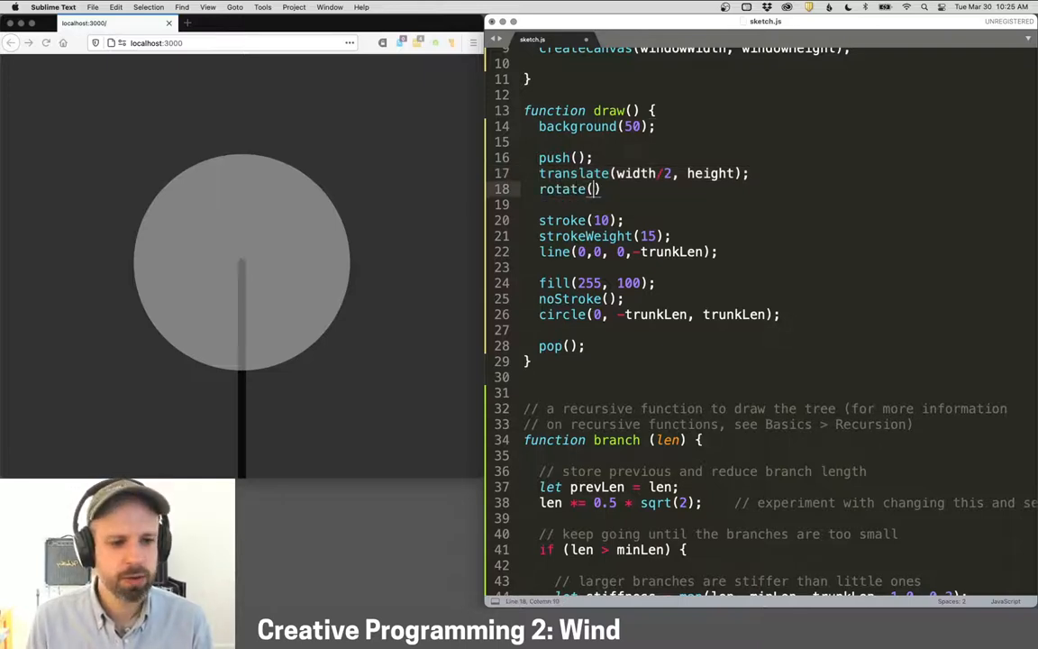
type("radians(windSpeed")
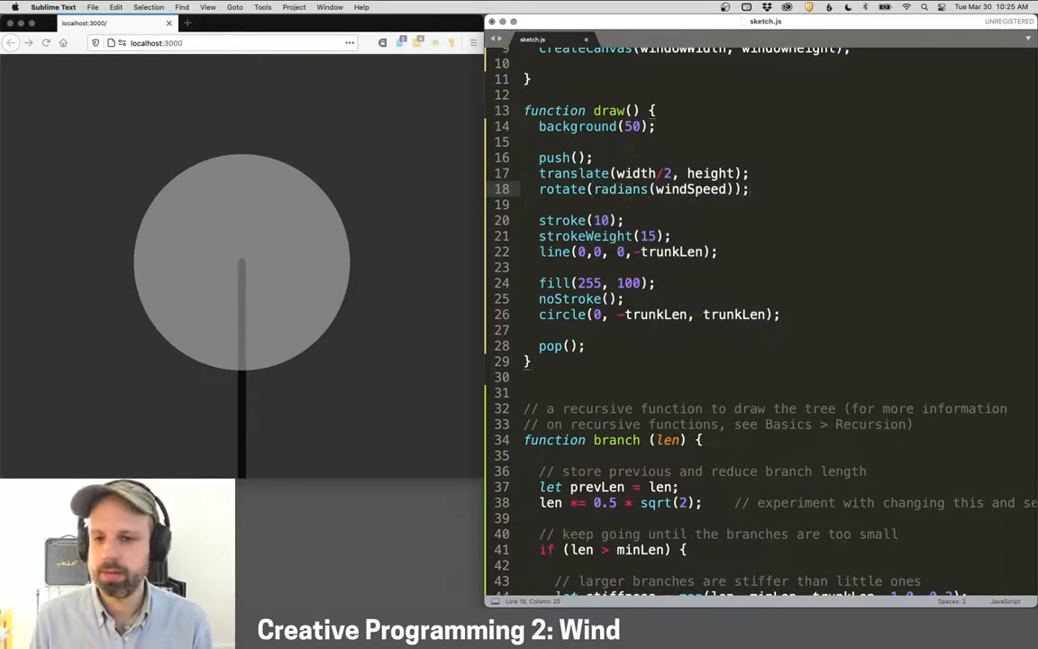
key("cmd+s")
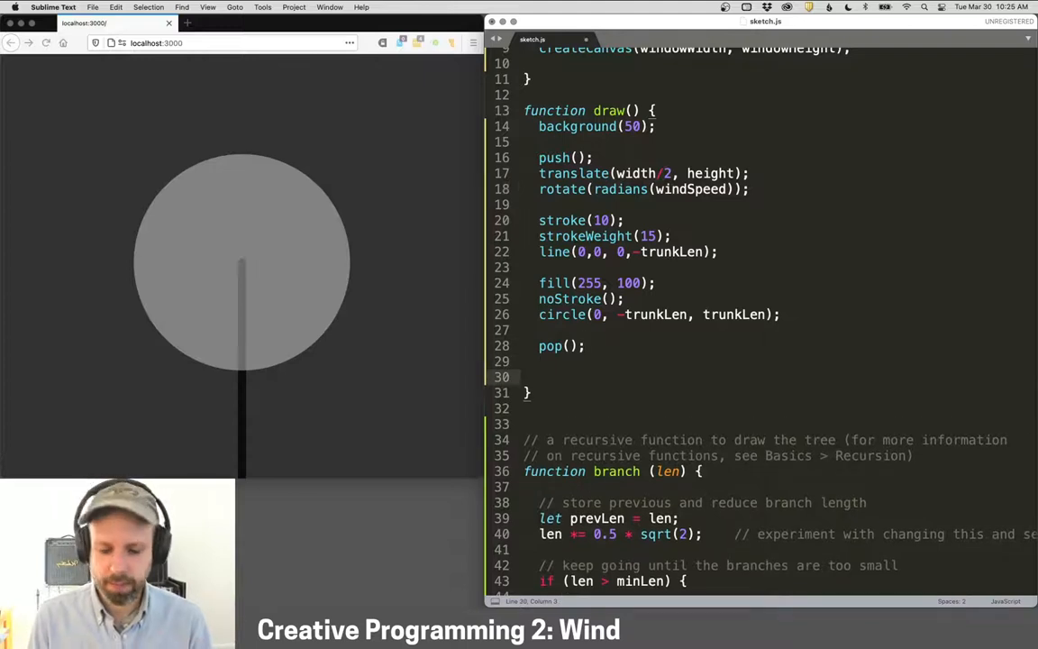
Step: Write windSpeed = noise(noisePos) * 30 and the noisePos update, then save
type("windSpeed =")
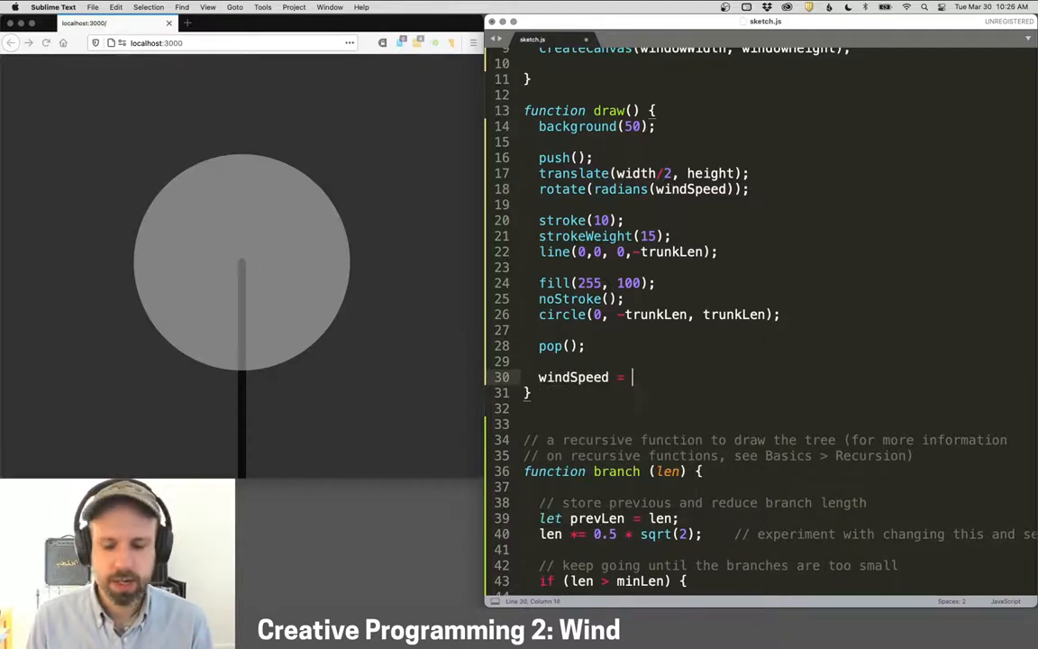
type("noise(noisePos);")
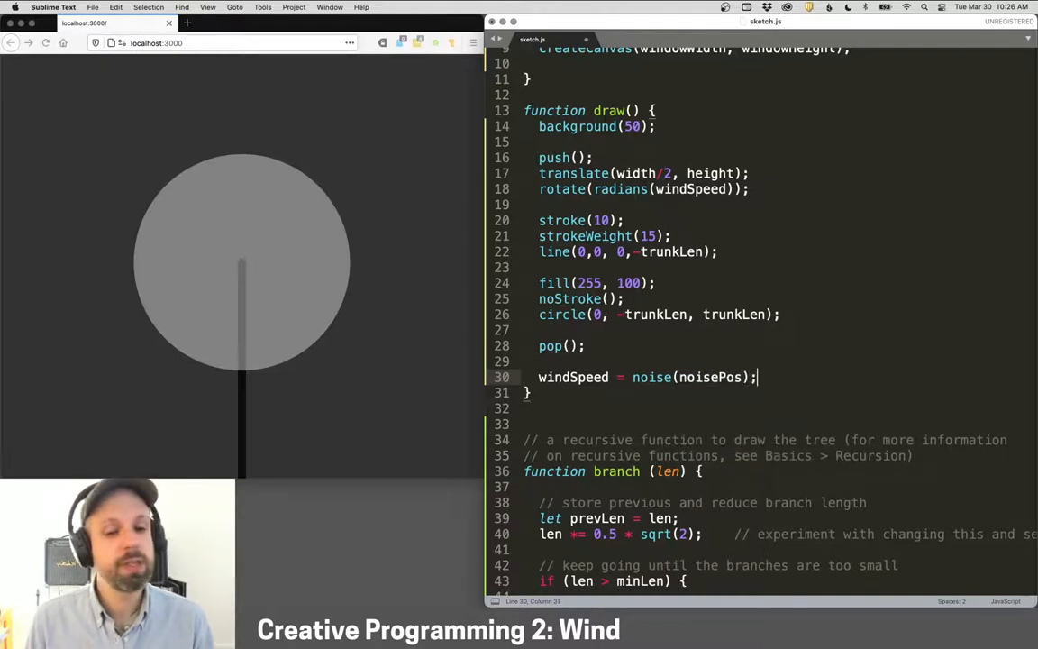
key("Backspace")
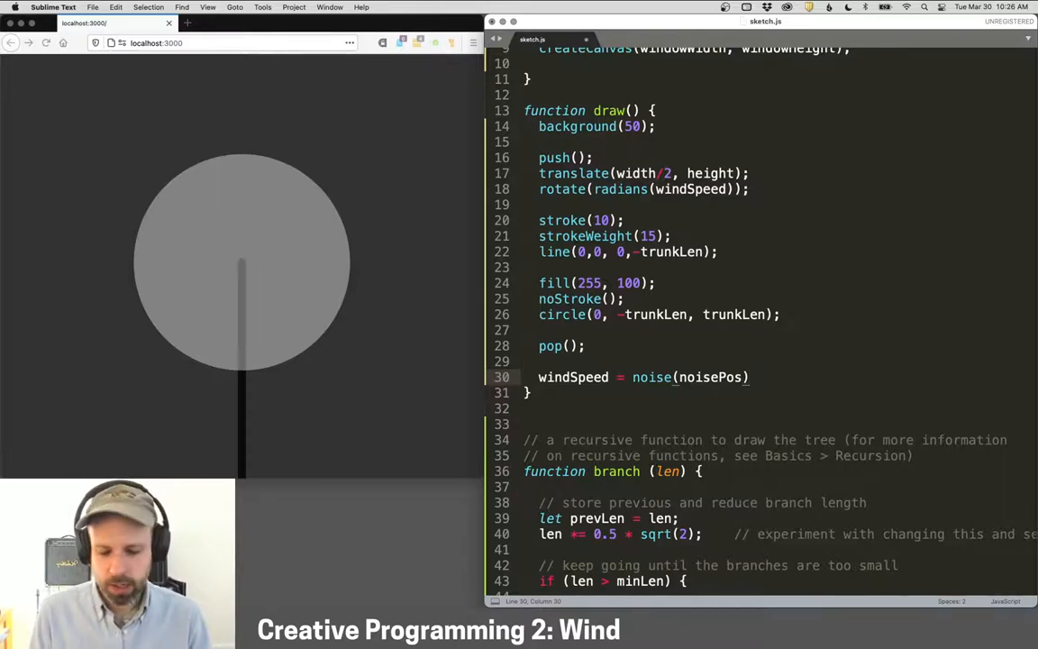
type("* 30;")
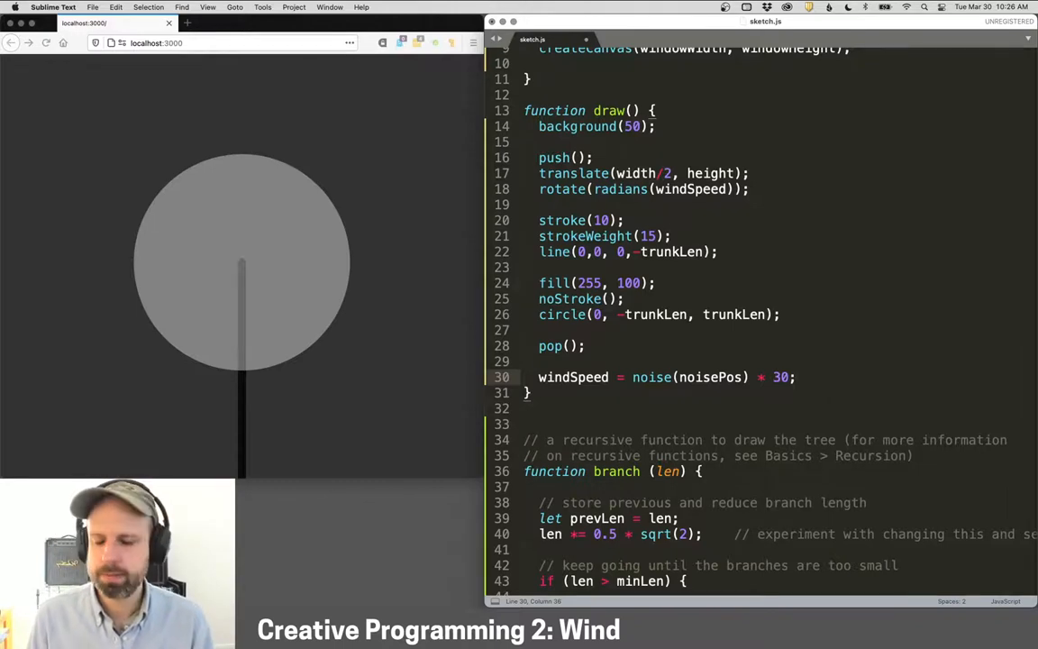
type("noisePos += windInc;")
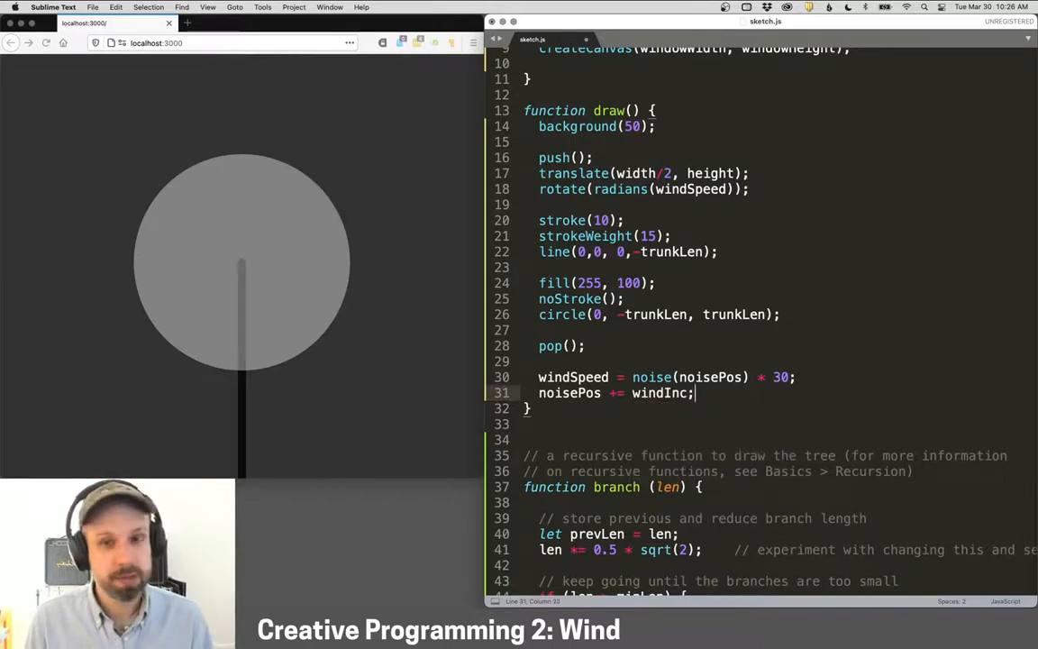
key("cmd+s")
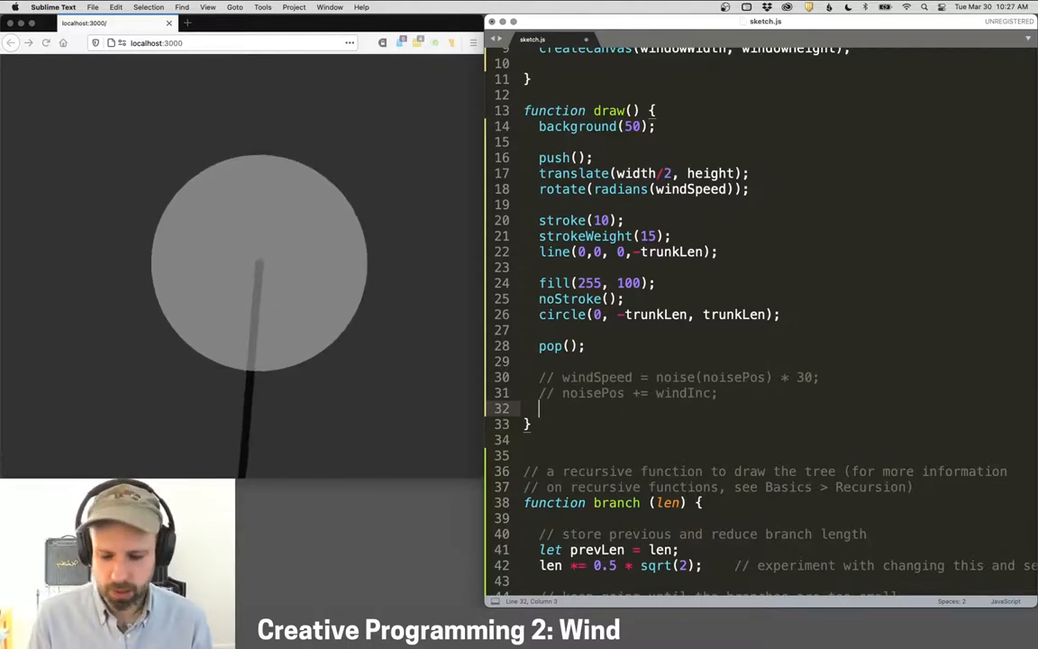
Step: Add windSpeed += random(-0.6, 0.6); and save to test the random wind
type("windSpeed +")
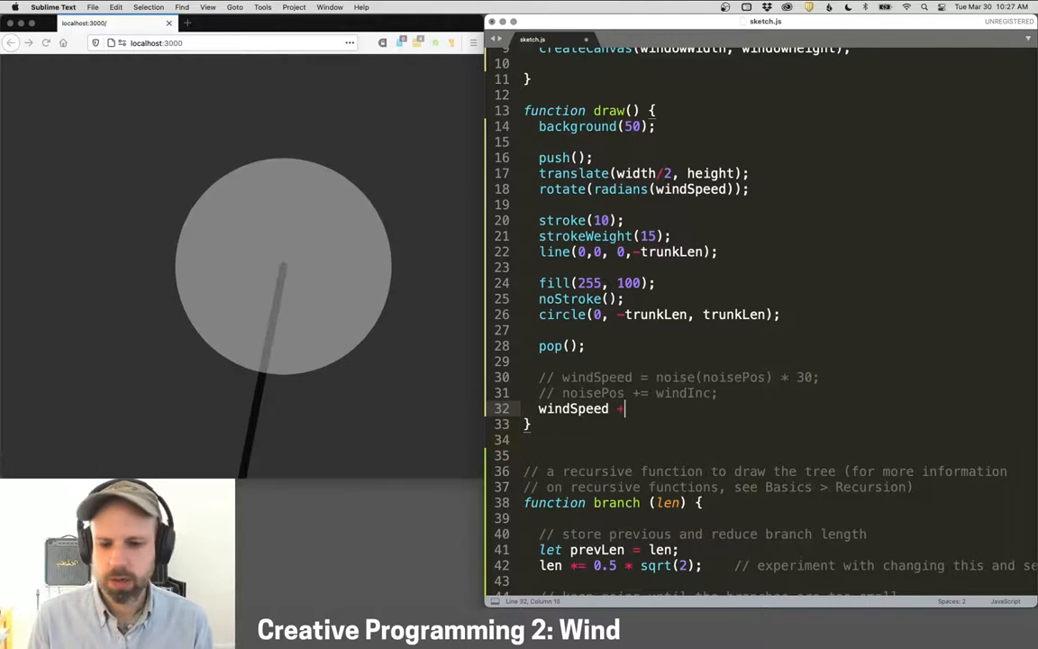
type("+= random()")
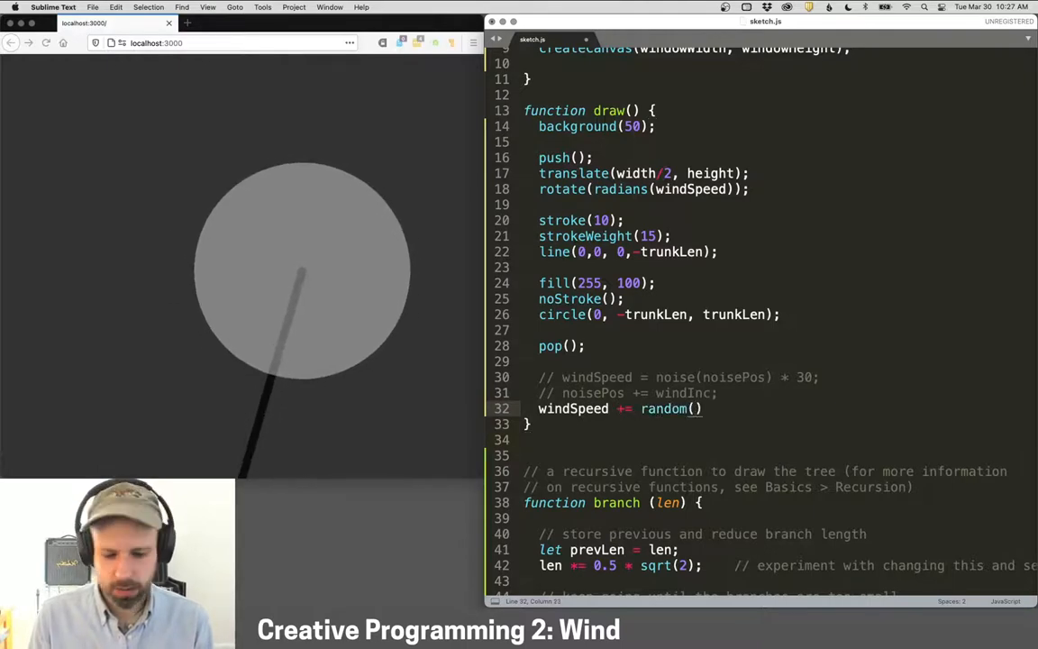
type("-0.6")
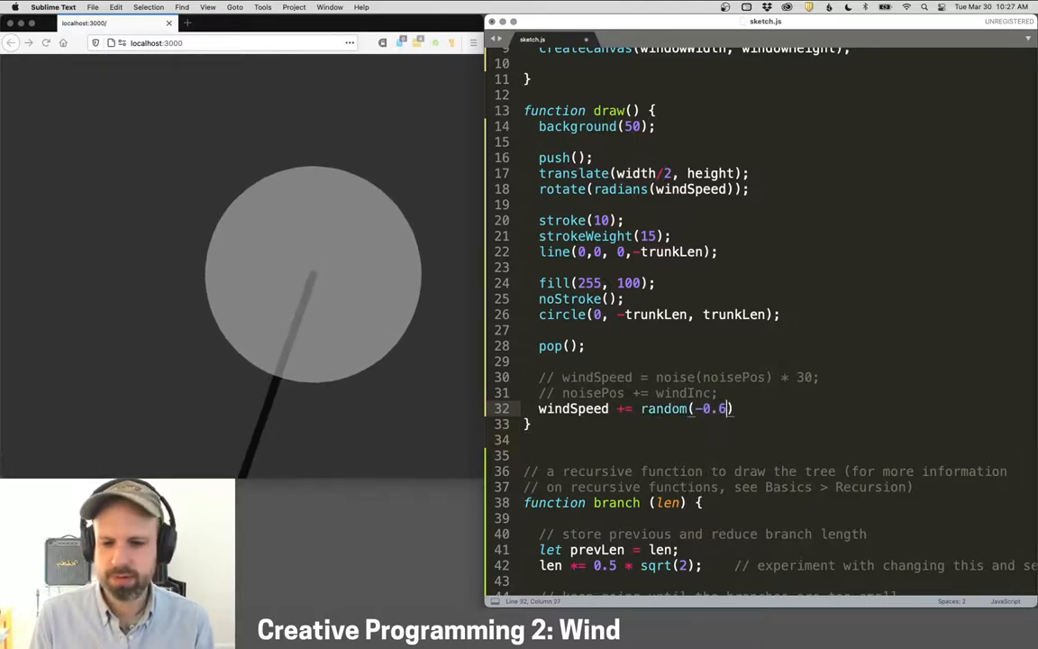
type(", 0.6")
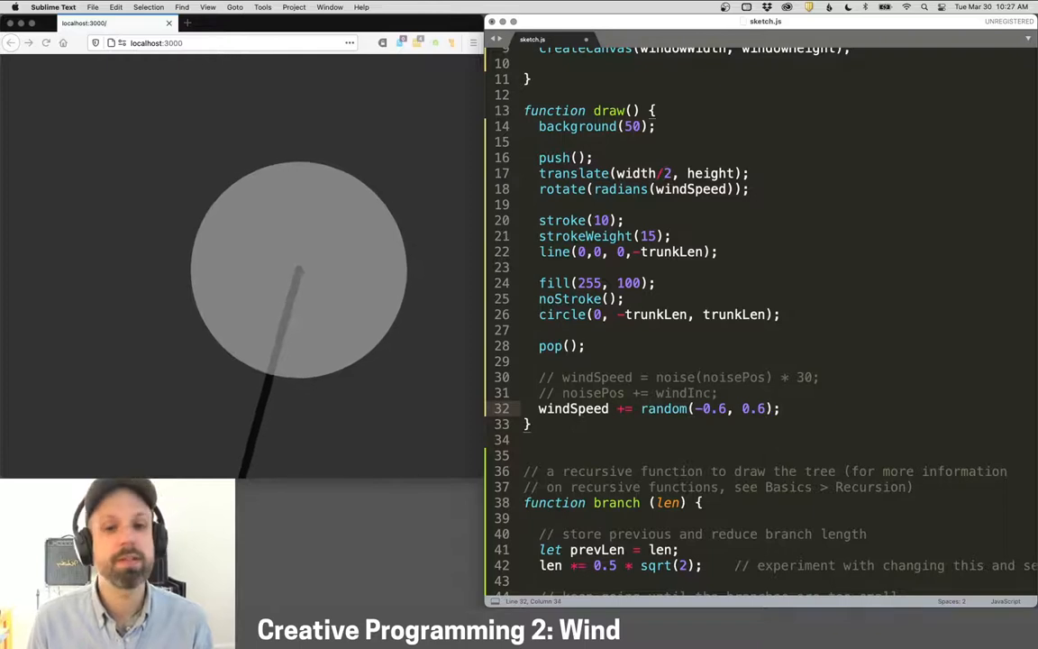
key("cmd+s")
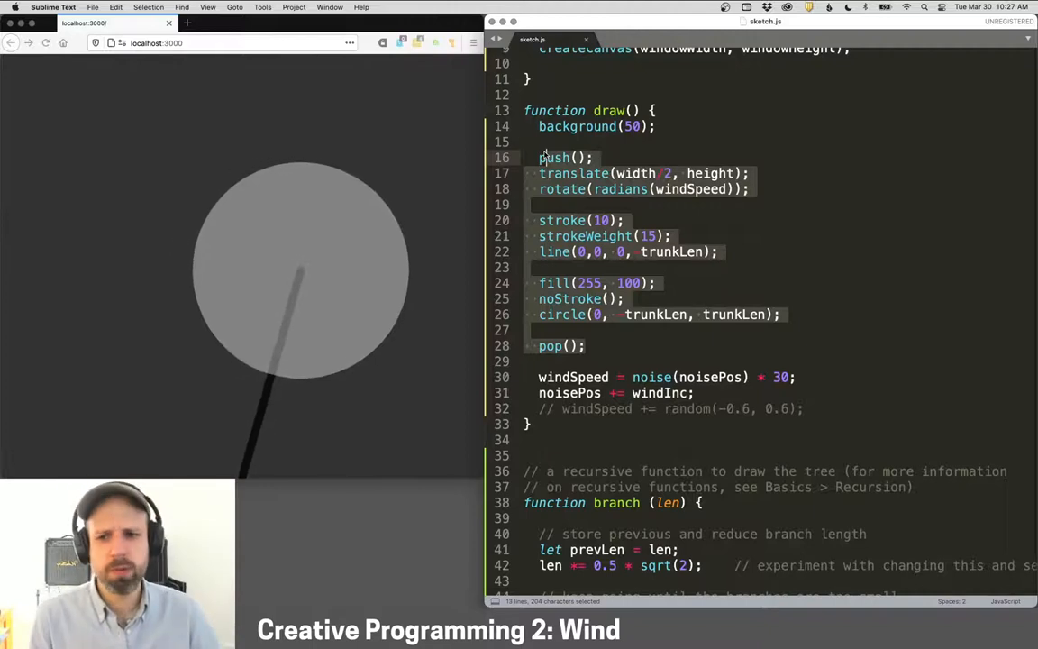
Step: Comment out the trunk-and-circle block in draw() and start a new branch declaration
key("cmd+/")
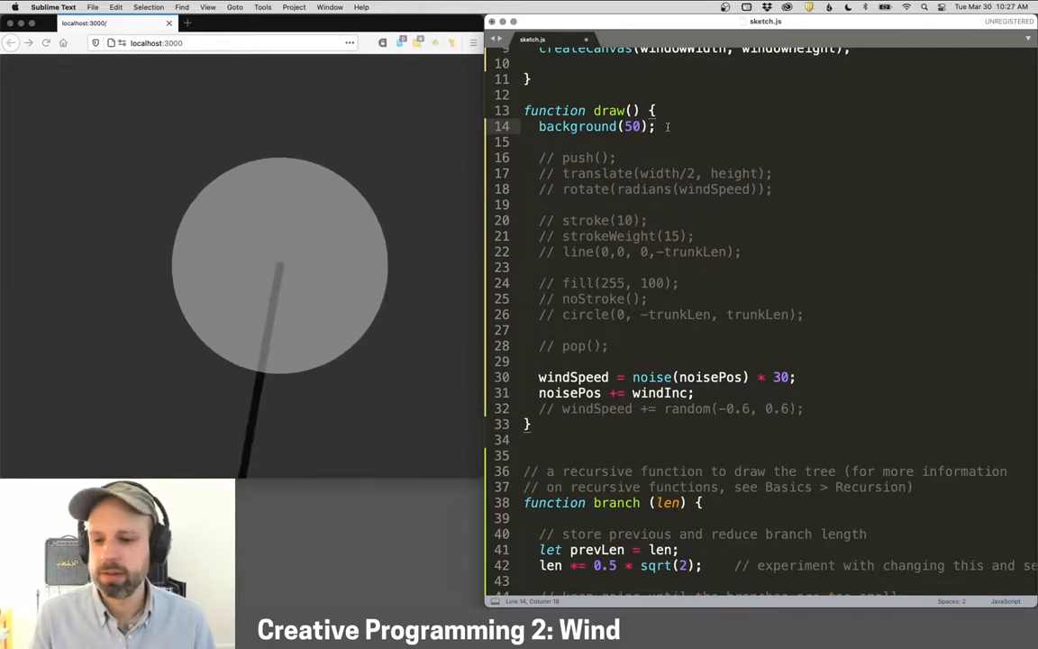
scroll("down", 3)
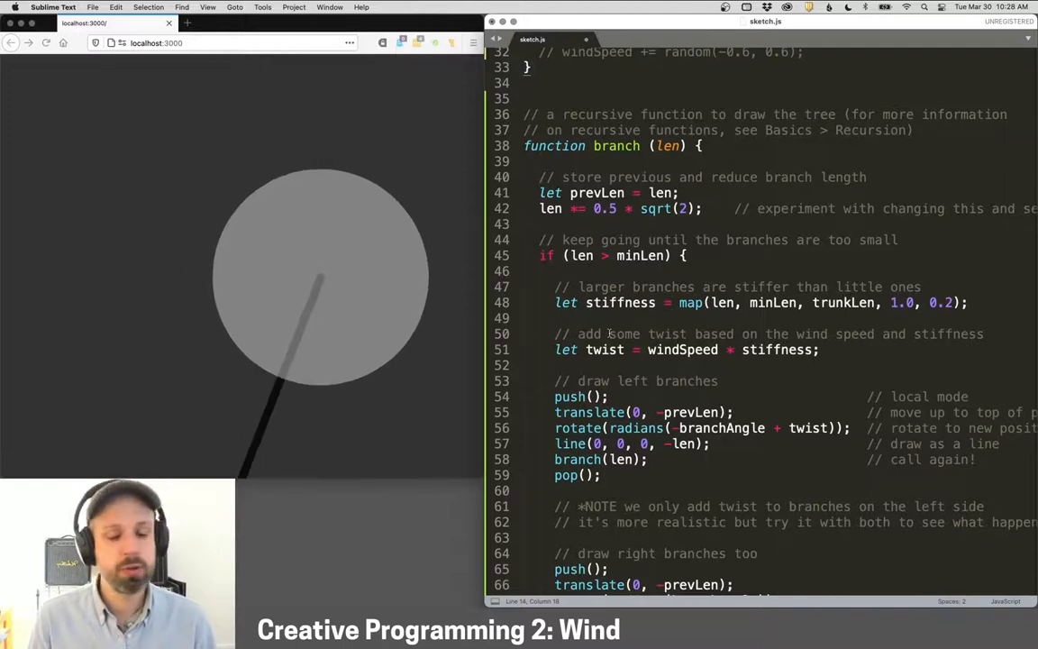
scroll("down", 3)
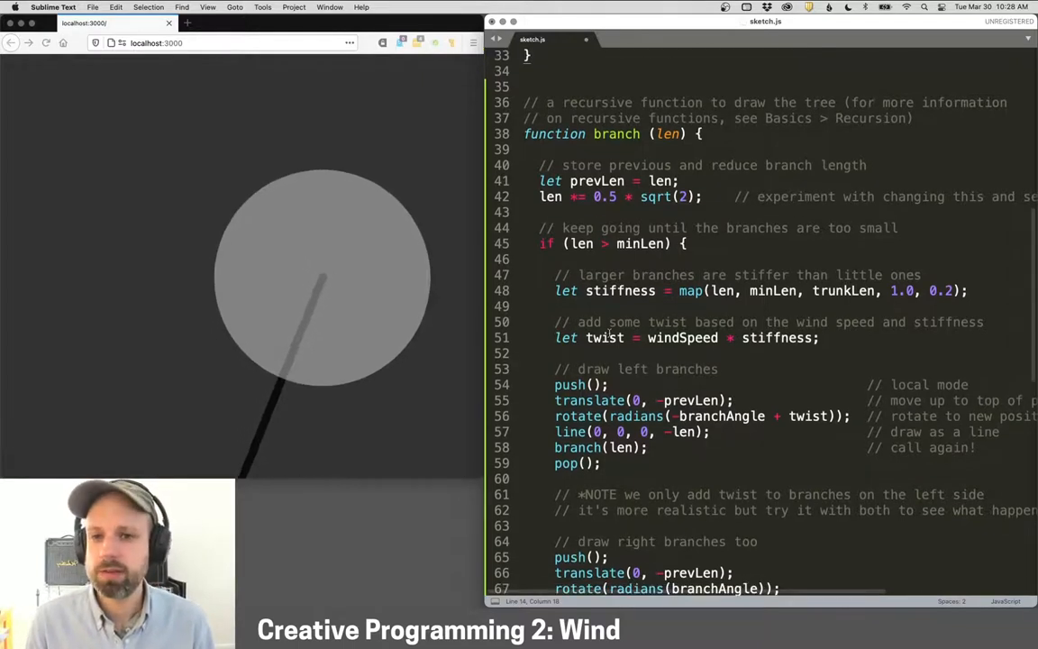
double_click(597, 101)
type("let bran")
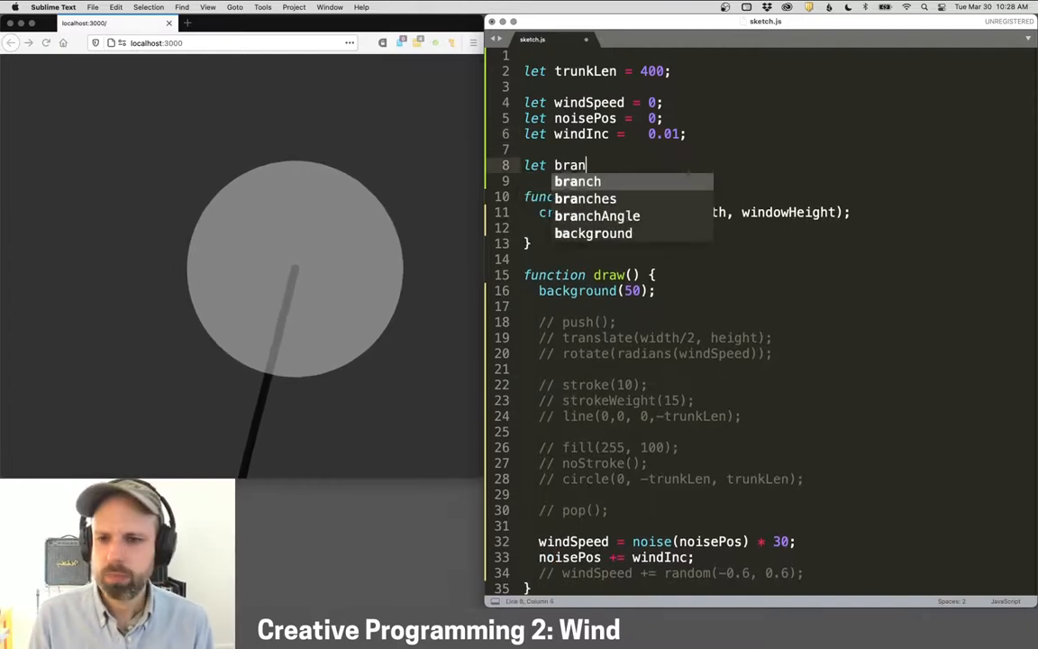
Step: Declare branchAngle = 30; and minLen = 10; below the wind variables
type("chAngle = 30;")
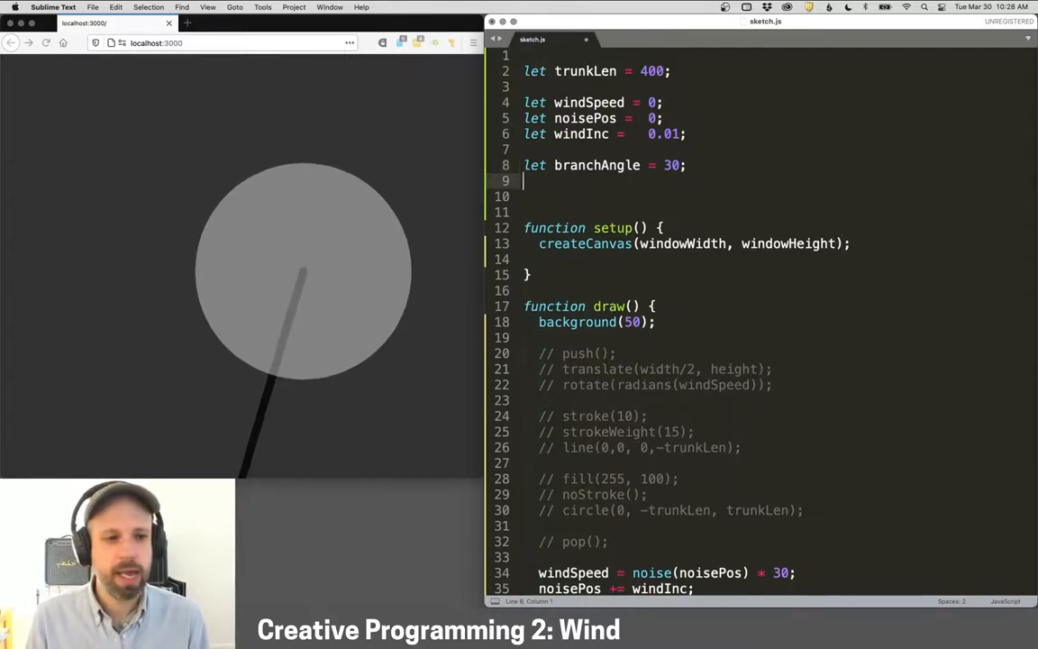
type("let minLen")
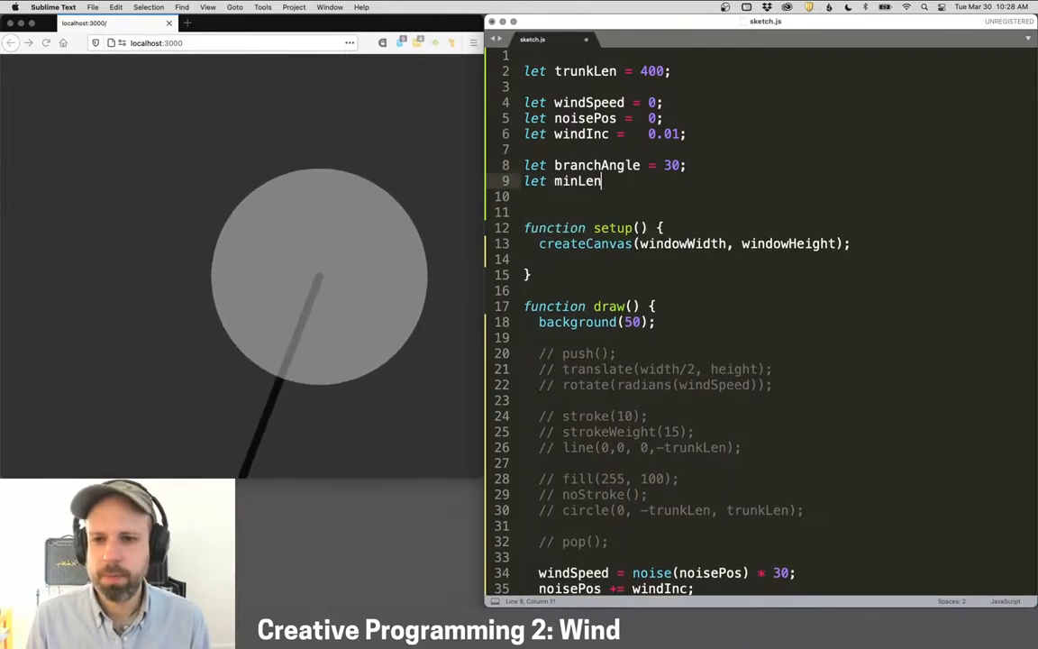
type("=")
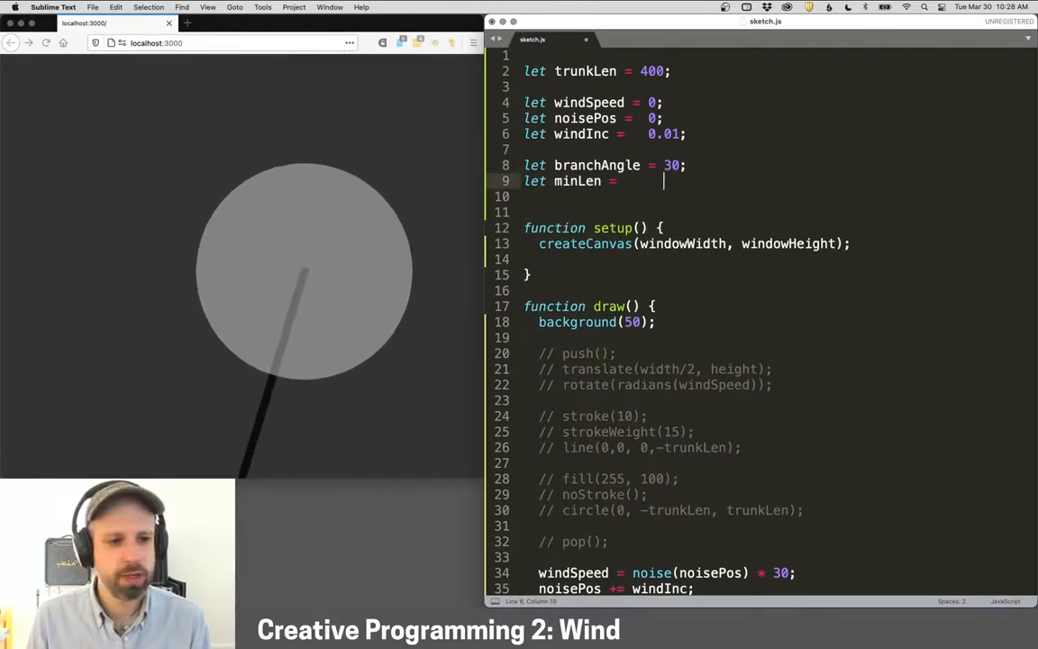
type("10;")
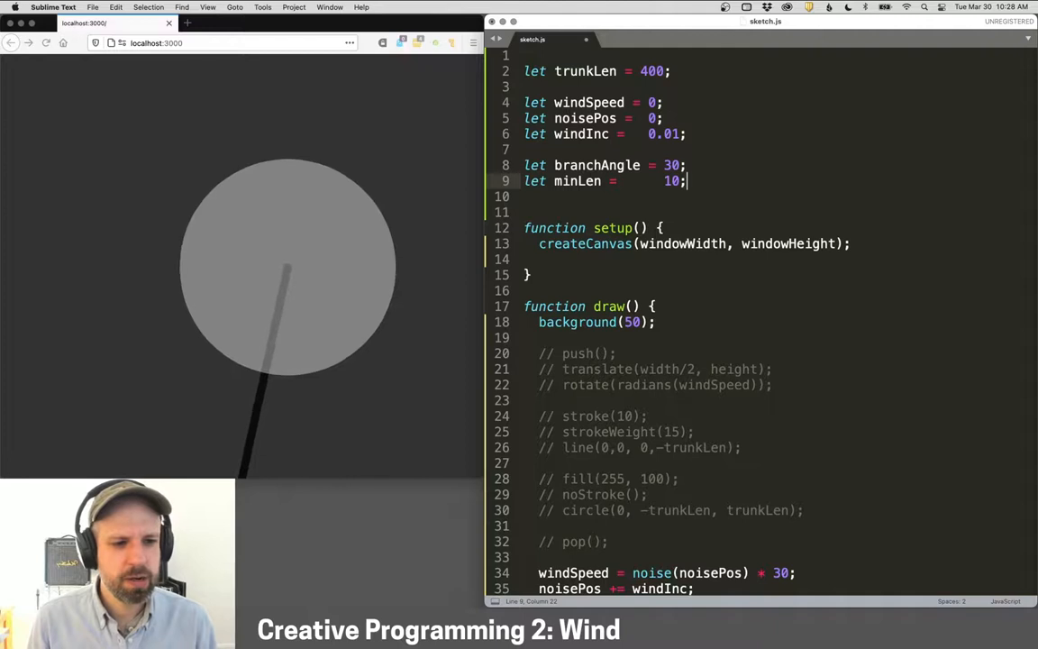
scroll("down", 3)
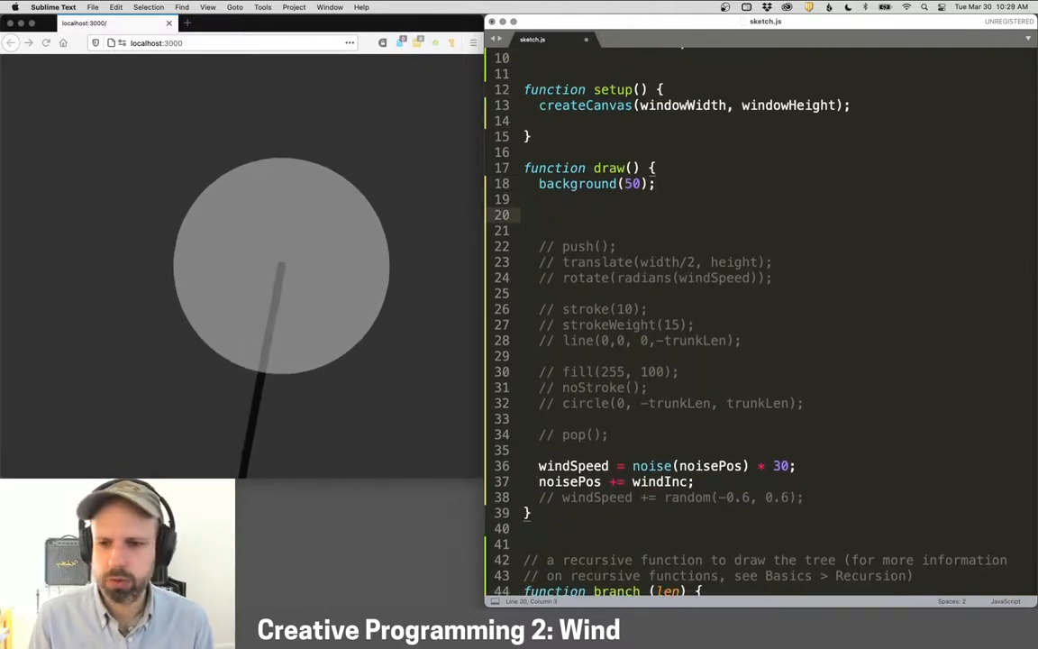
Step: Add a push/pop block with translate, white stroke weight 5 and branch(trunkLen), then save
type("push();")
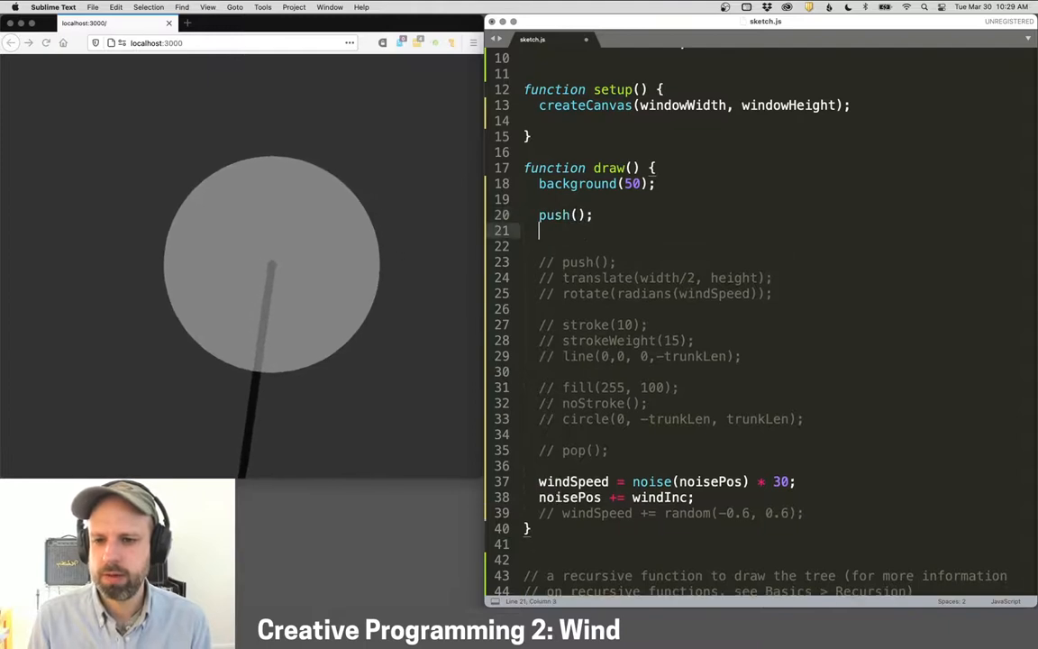
type("pop();")
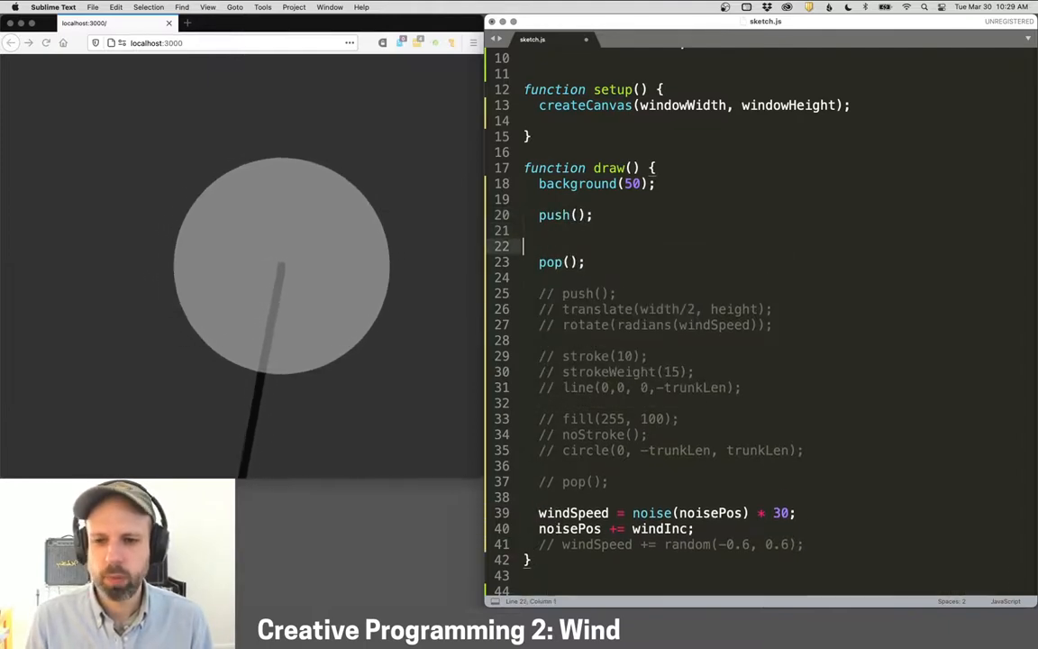
type("translate(width/2, height);")
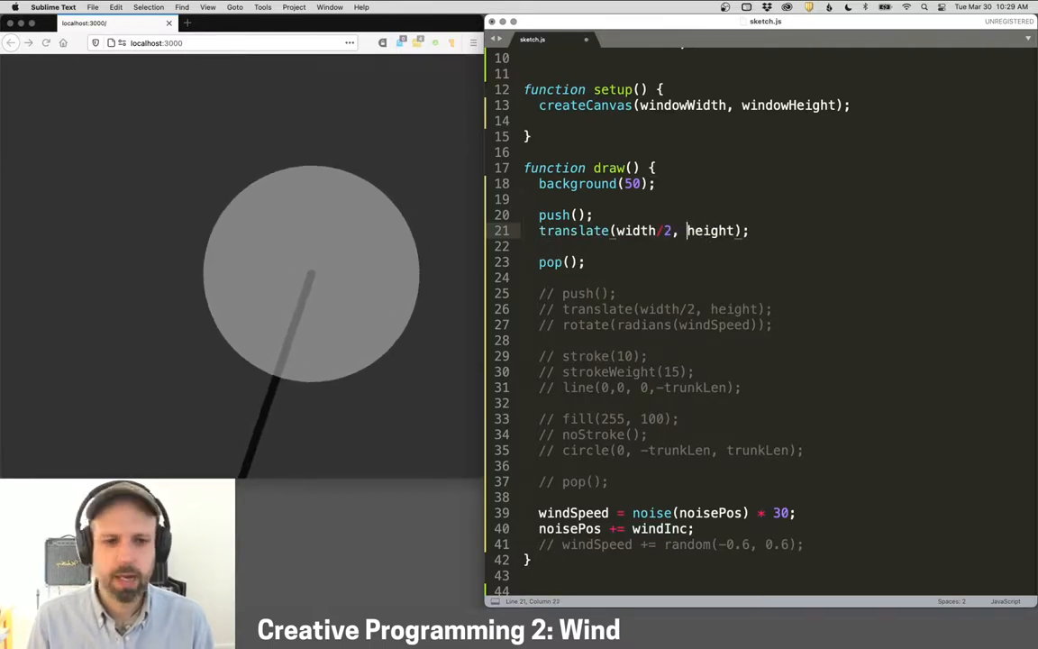
type("stroke()")
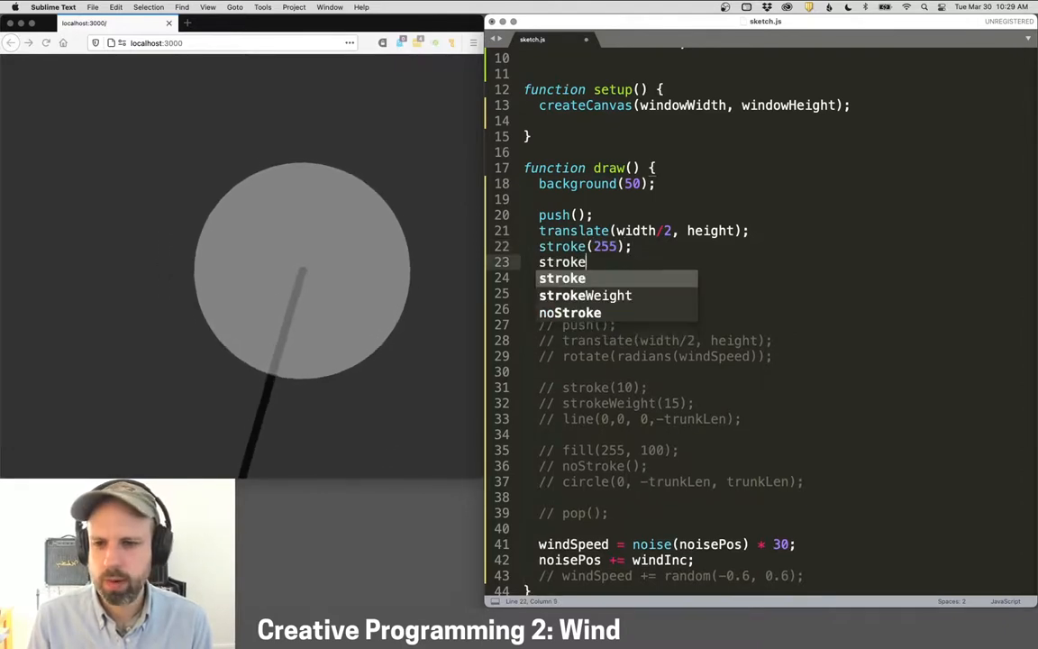
type("Weight(5);")
left_click(629, 278)
type("line(0,0, 0,-trunkLen);")
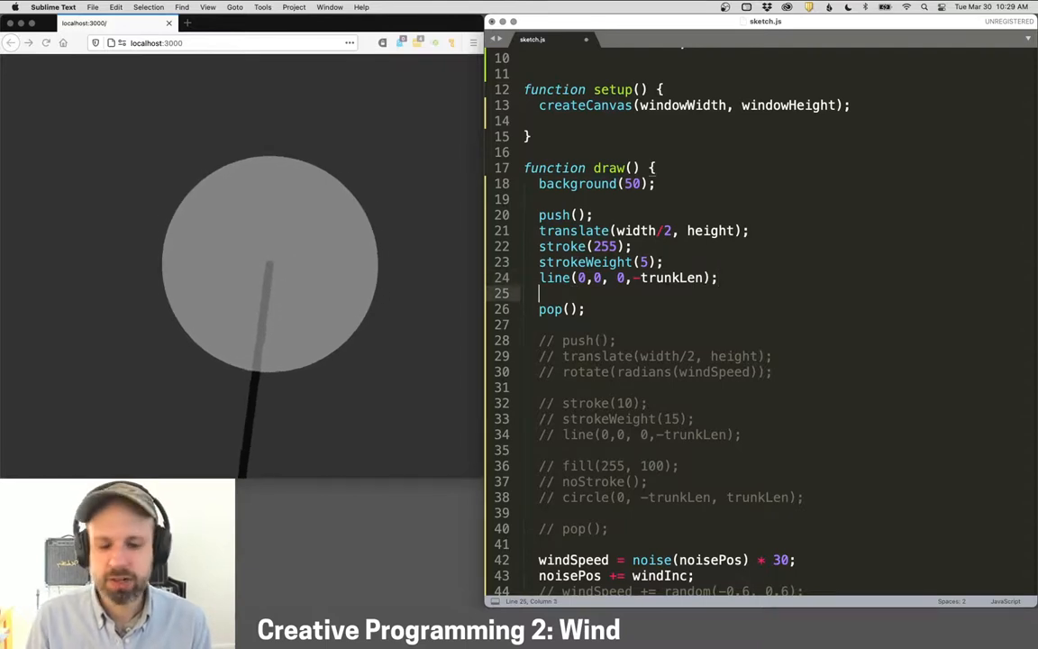
type("branch(trunkLen);")
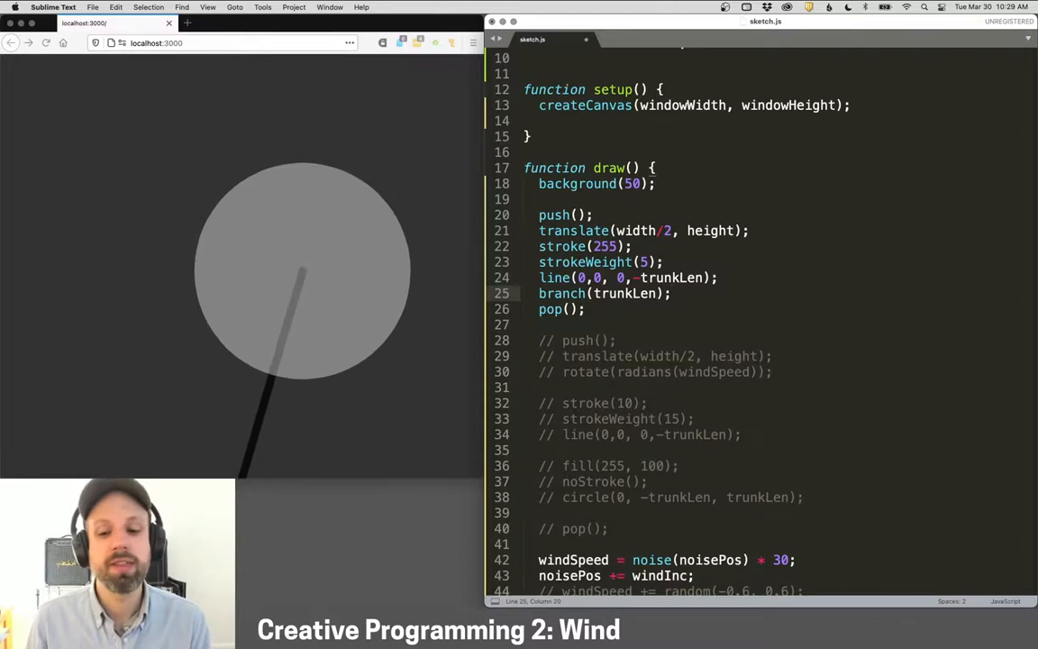
key("cmd+s")
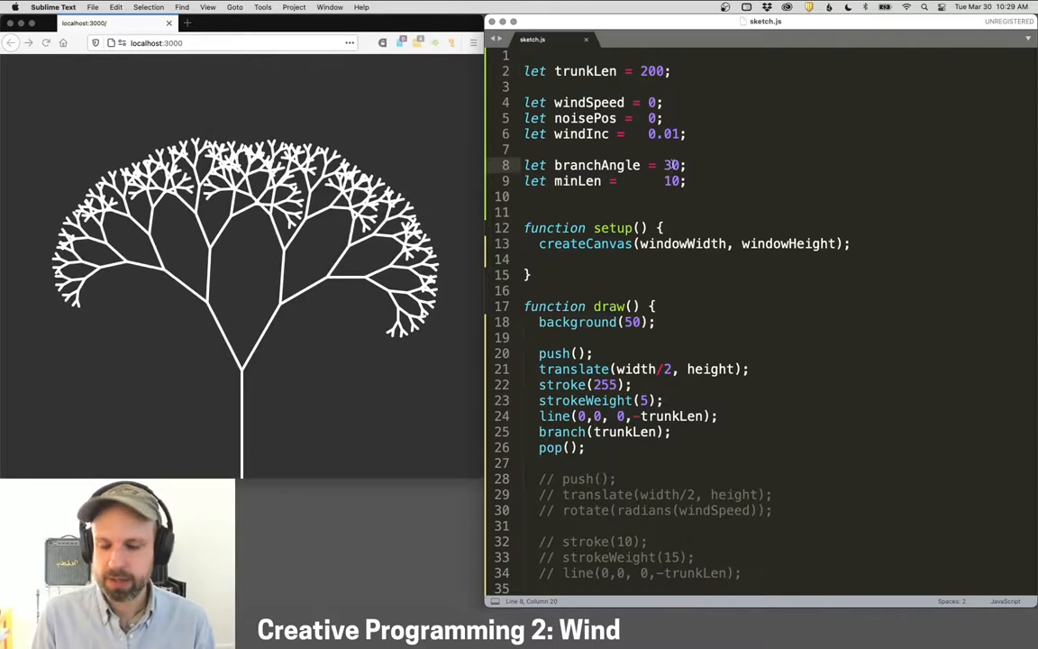
Step: Try branchAngle 10 and 50, then restore it to 30
type("10")
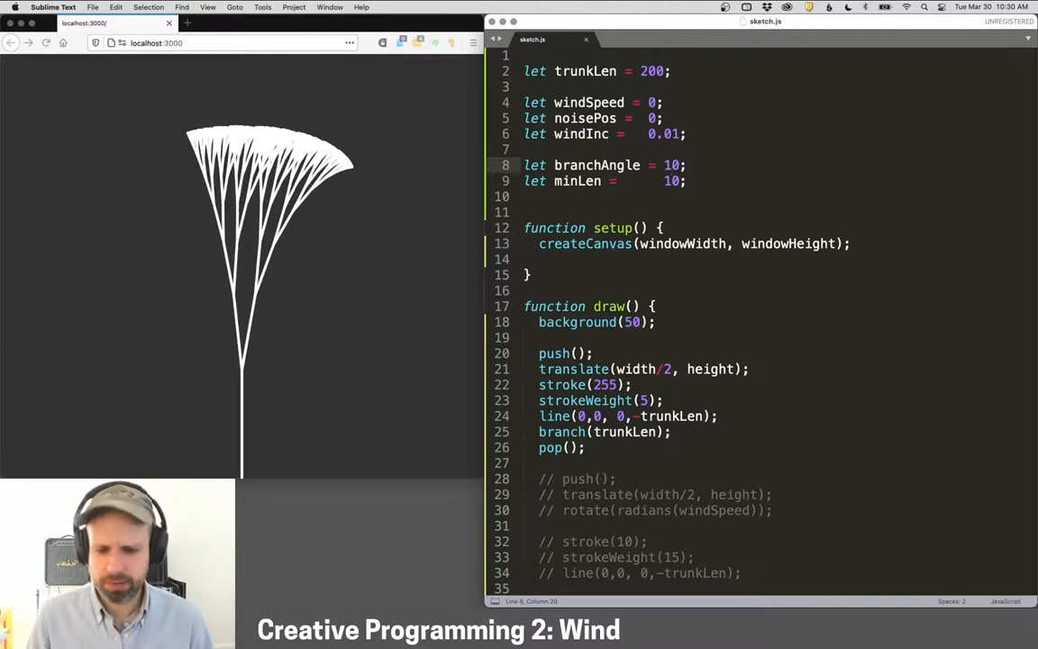
type("50")
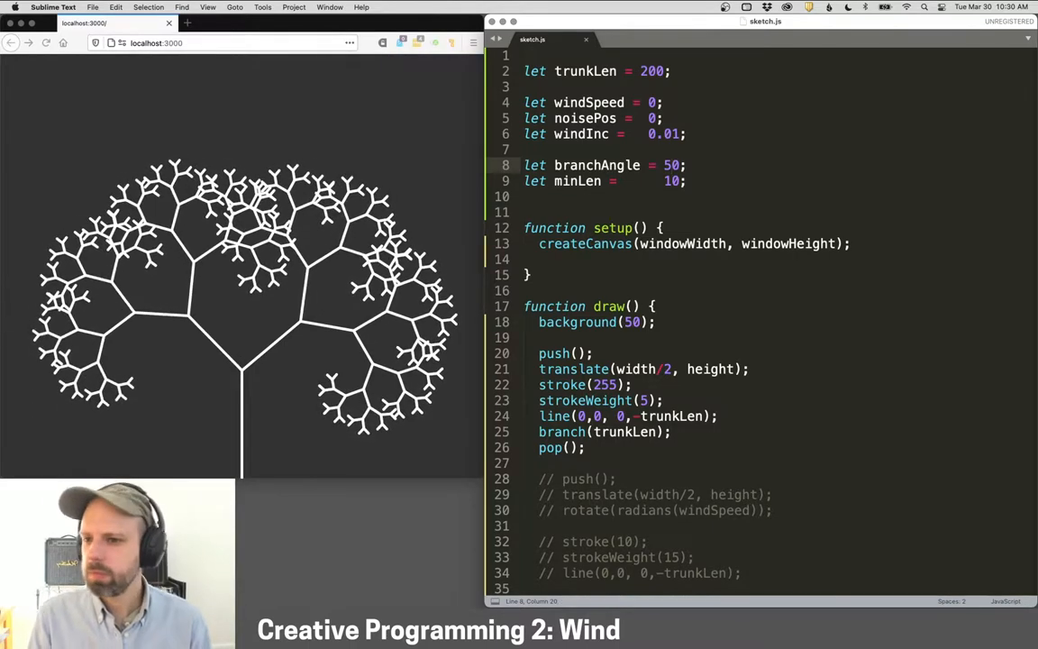
type("30")
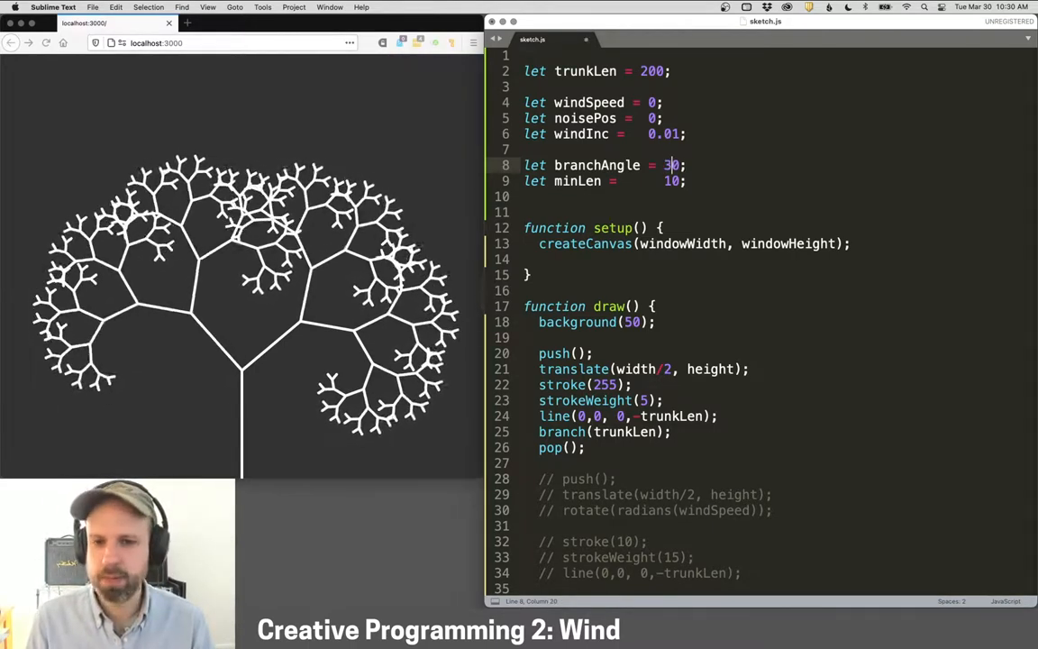
Step: Set minLen to 5 and strokeWeight to 3, then save the sketch
type("5")
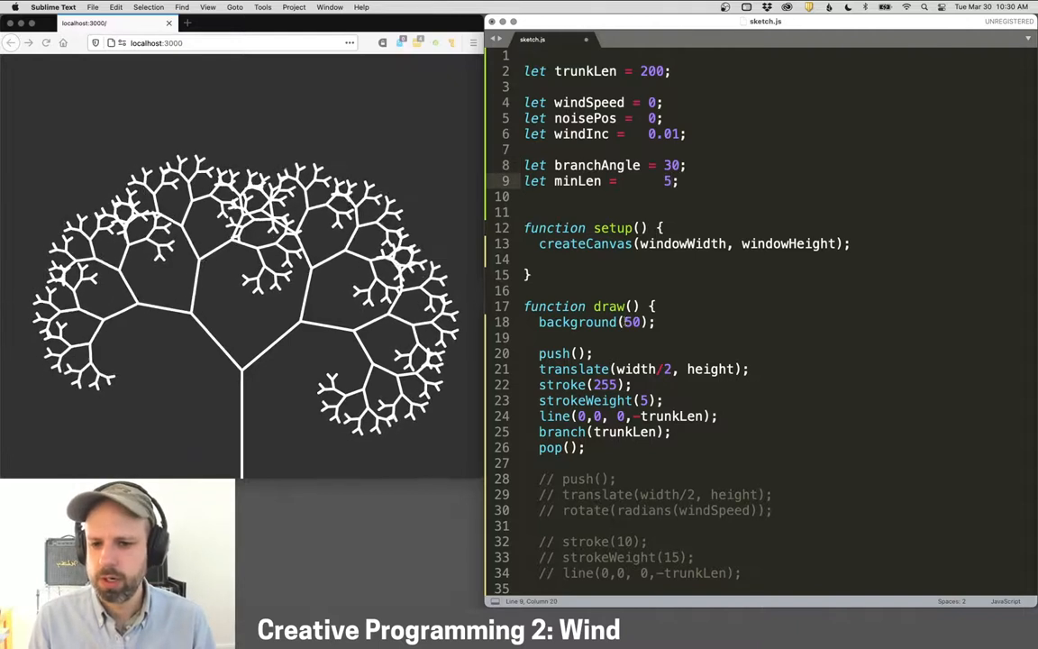
type("3")
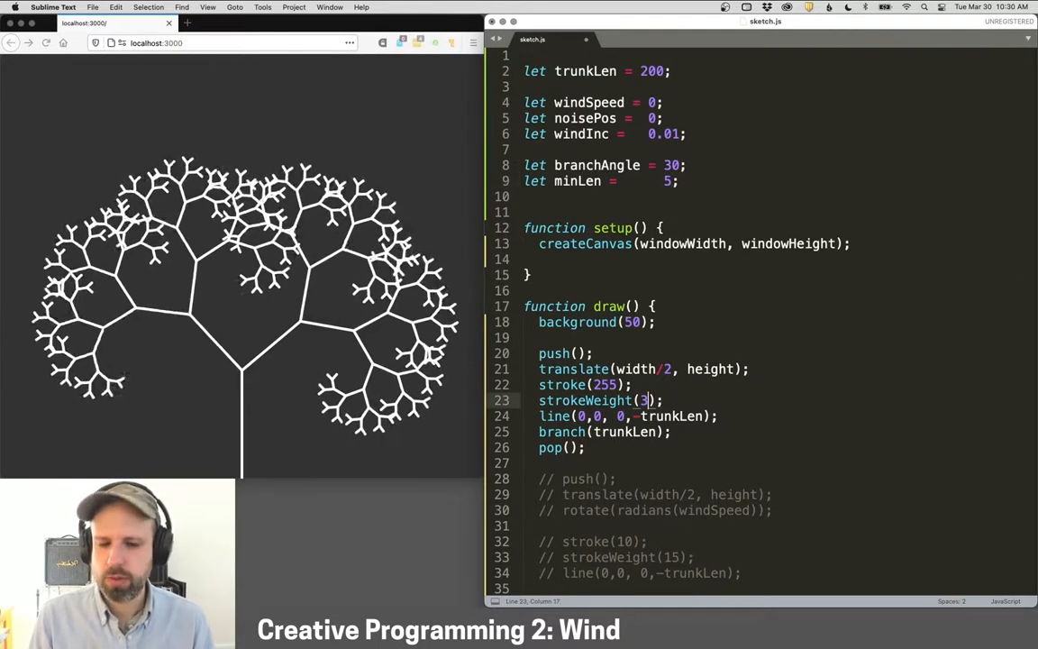
key("cmd+s")
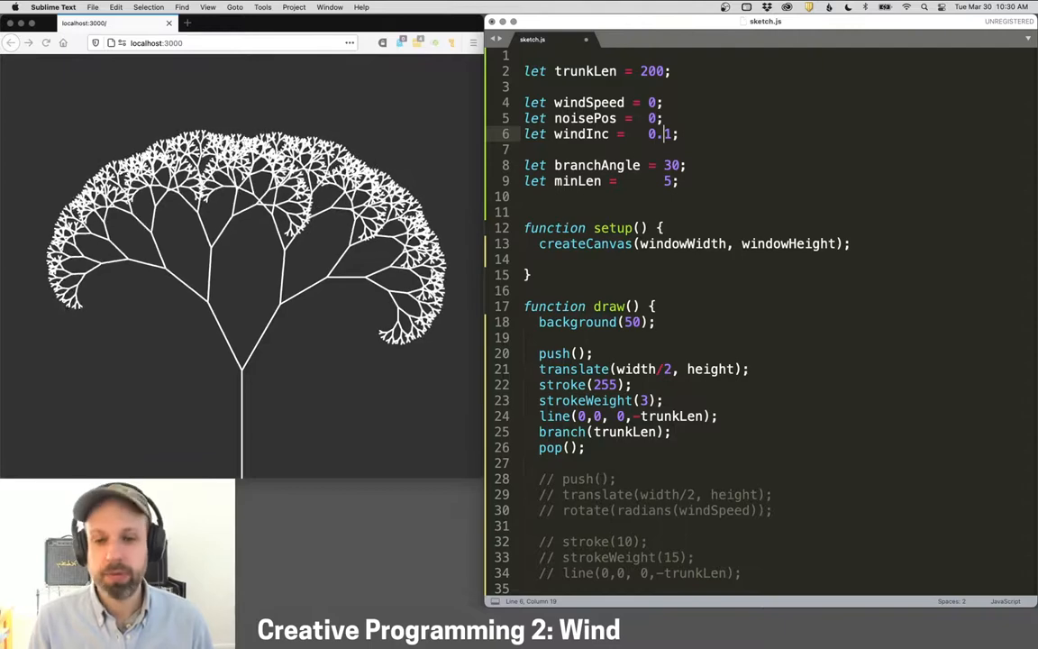
key("cmd+s")
type("0")
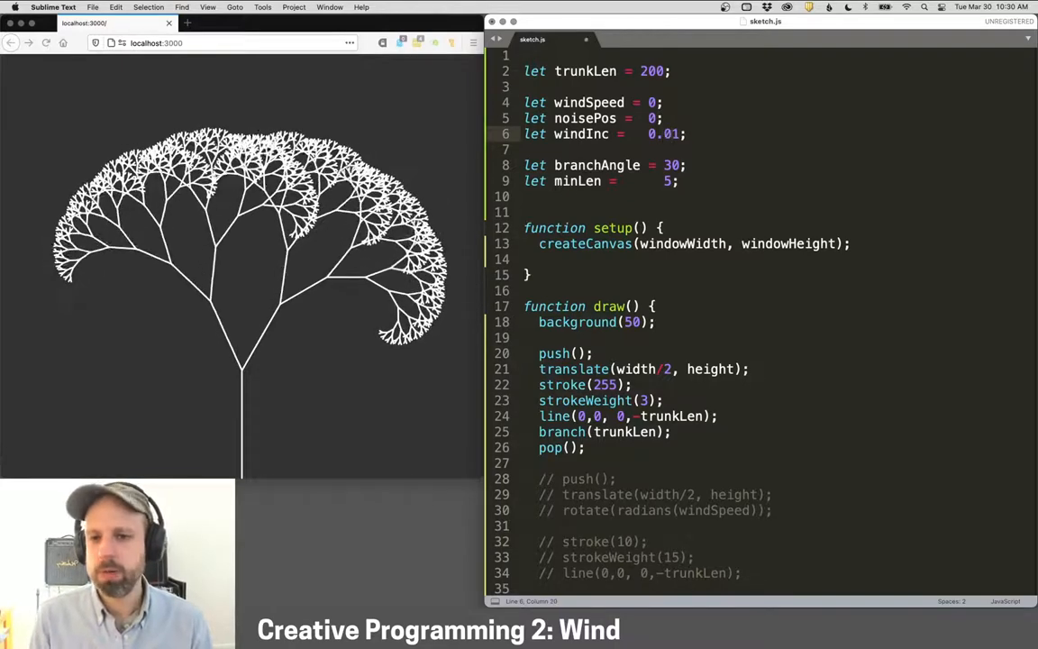
key("cmd+s")
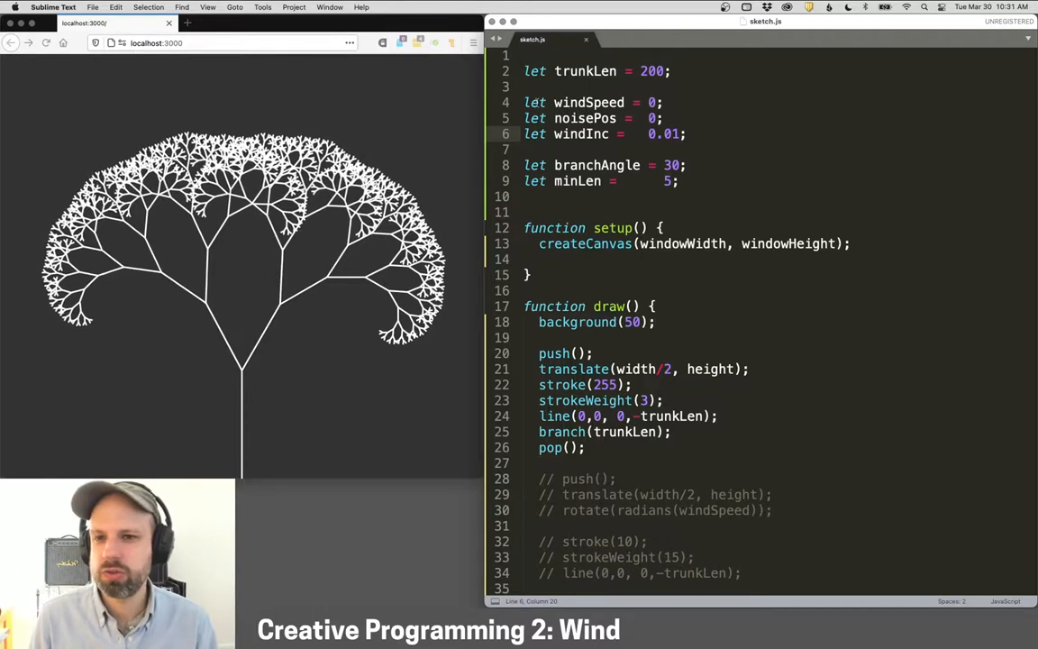
left_click_drag(524, 101, 687, 133)
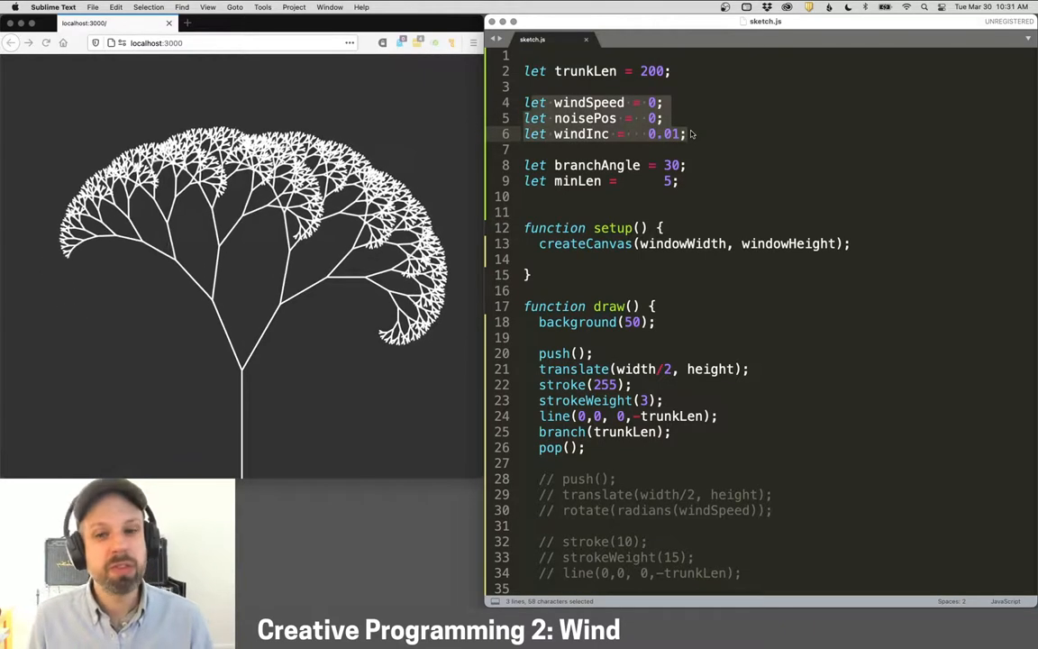